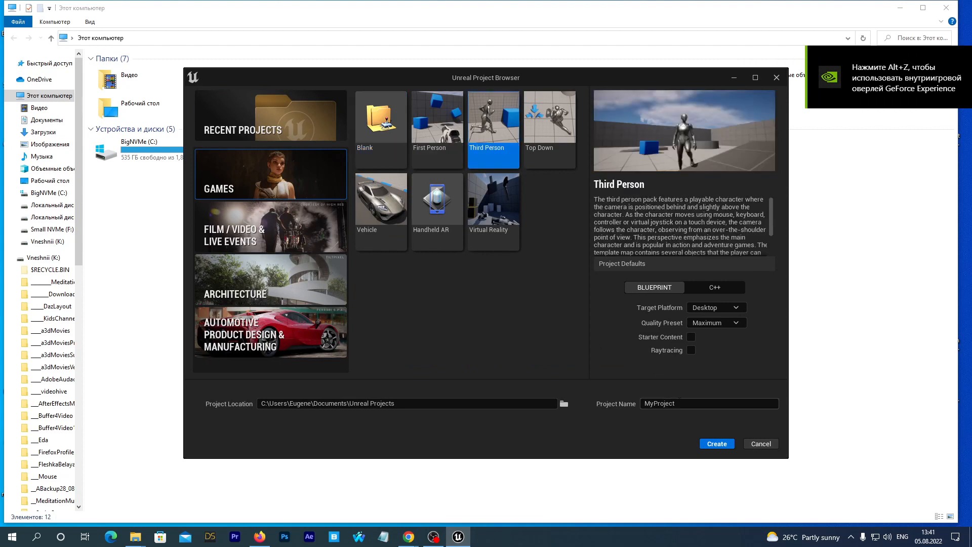
- Create a new Third Person games template project named ThirdPtoMH
text(ThirdPto)
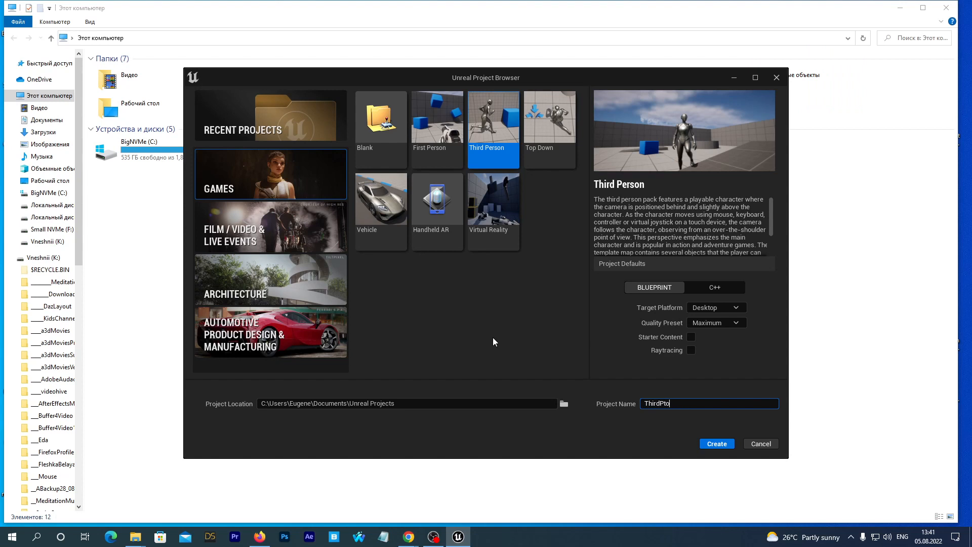
text(MH)
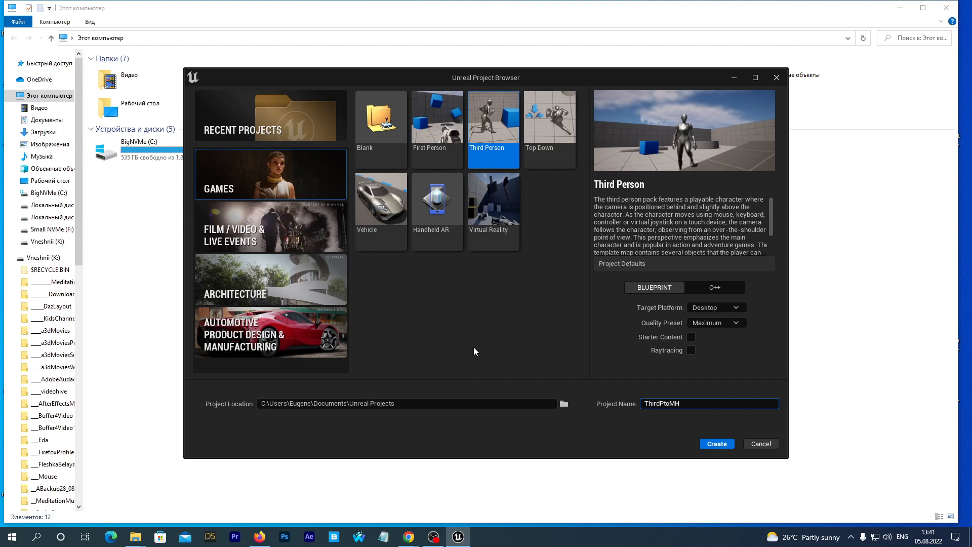
click(717, 444)
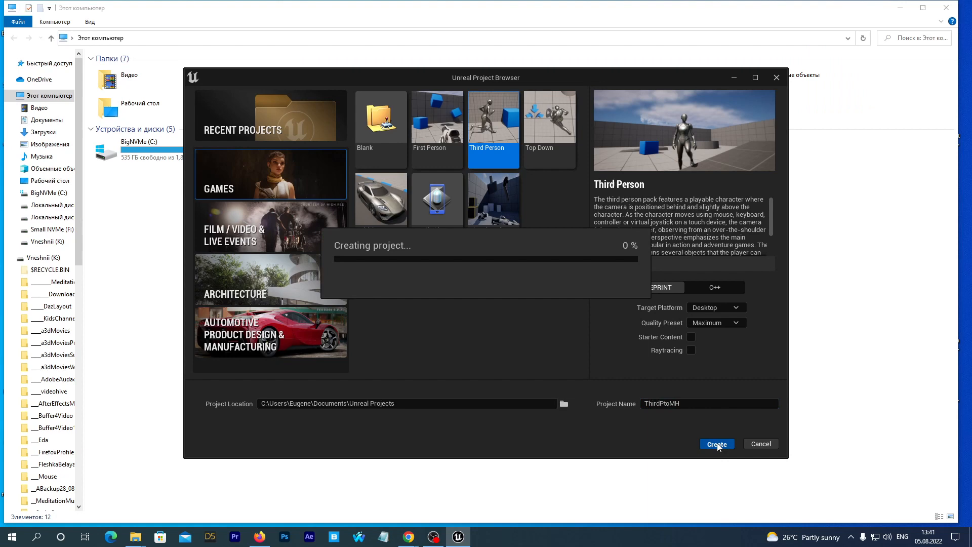
- Launch Quixel Bridge through the Content Drawer's Add Quixel Content option
click(716, 443)
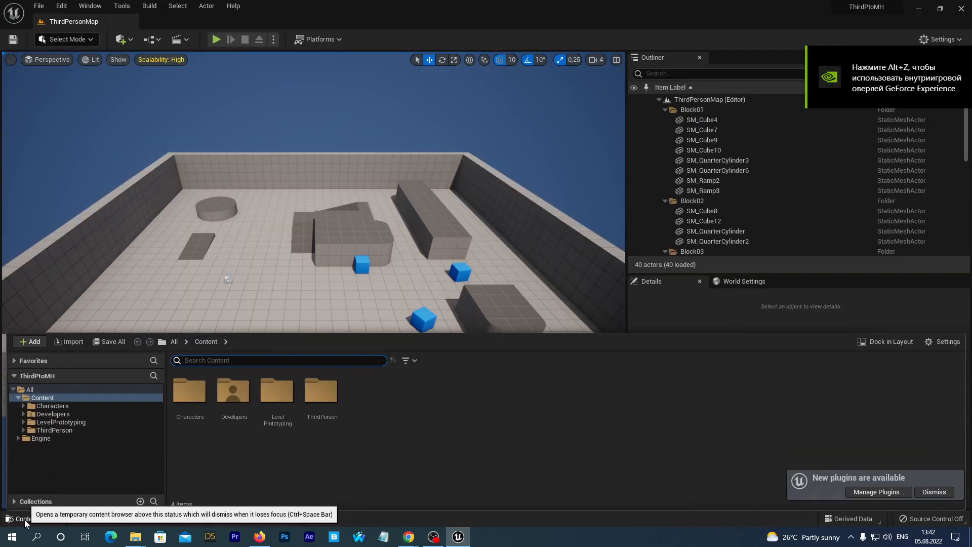
click(31, 342)
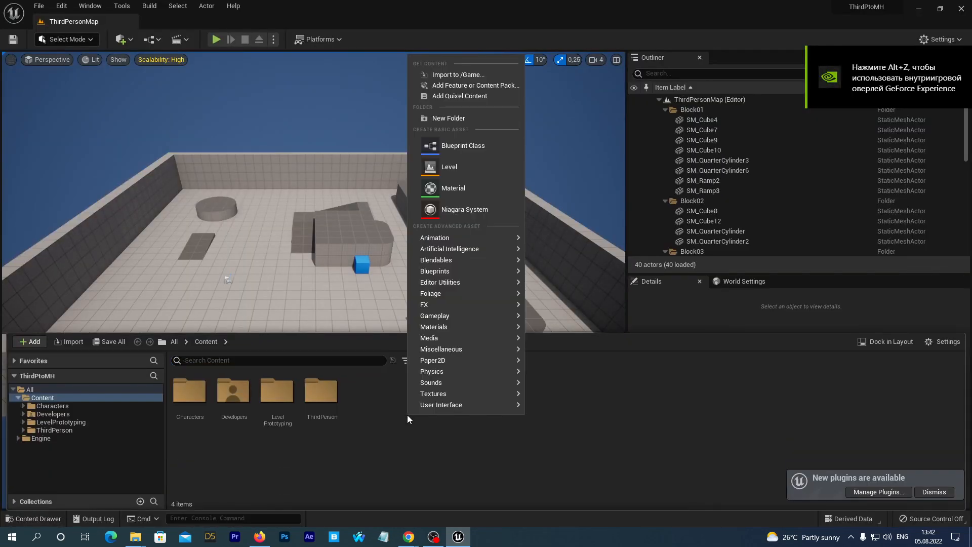
mouse_move(460, 97)
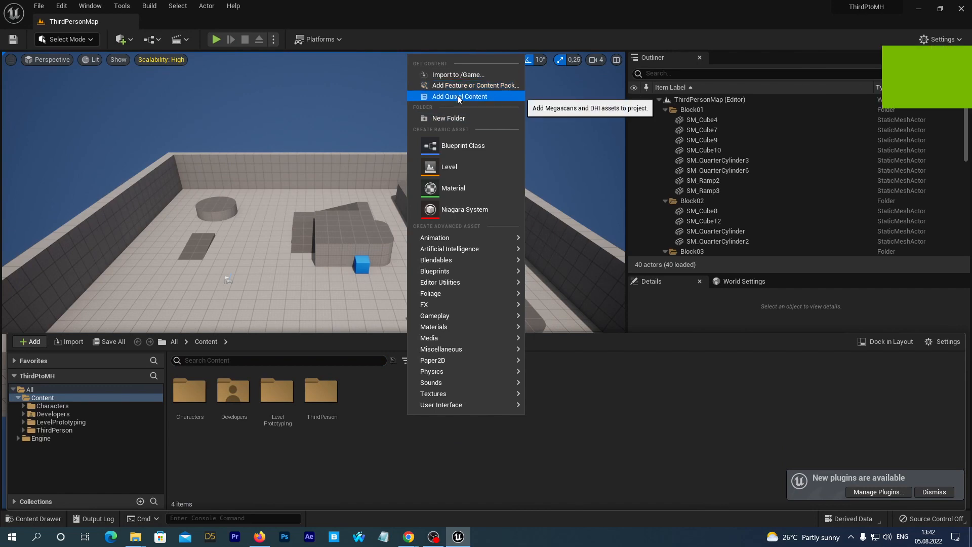
click(459, 96)
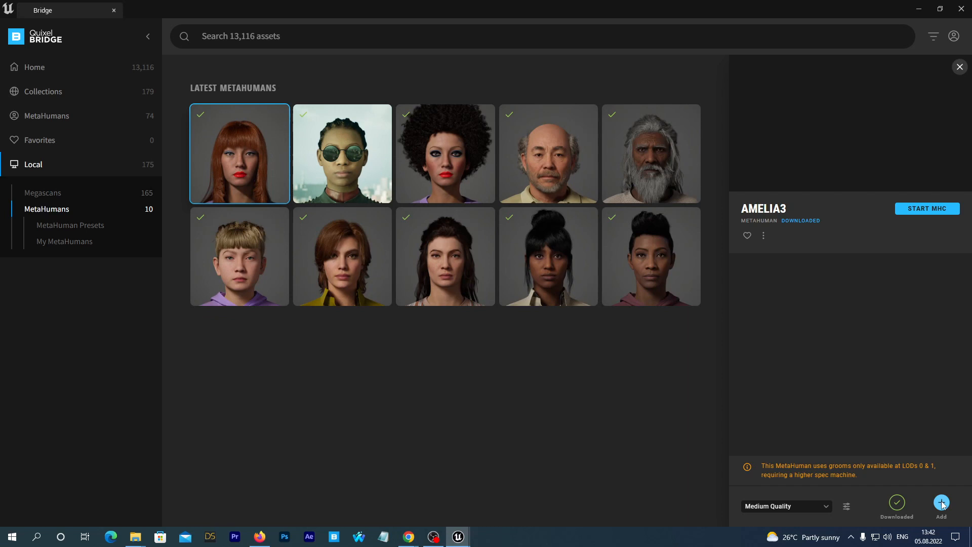
- Set Amelia3's download quality to Highest Quality and add it to ThirdPtoMH
click(786, 507)
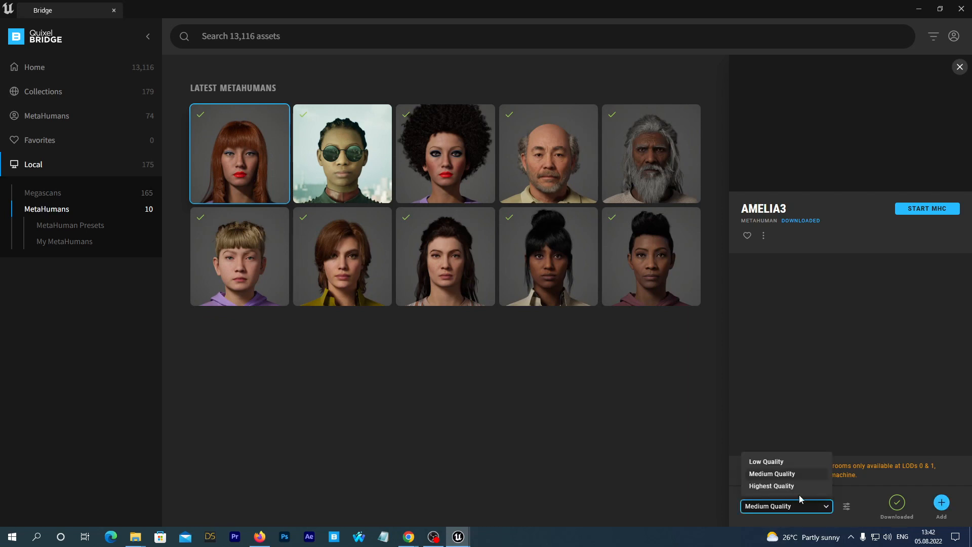
click(771, 486)
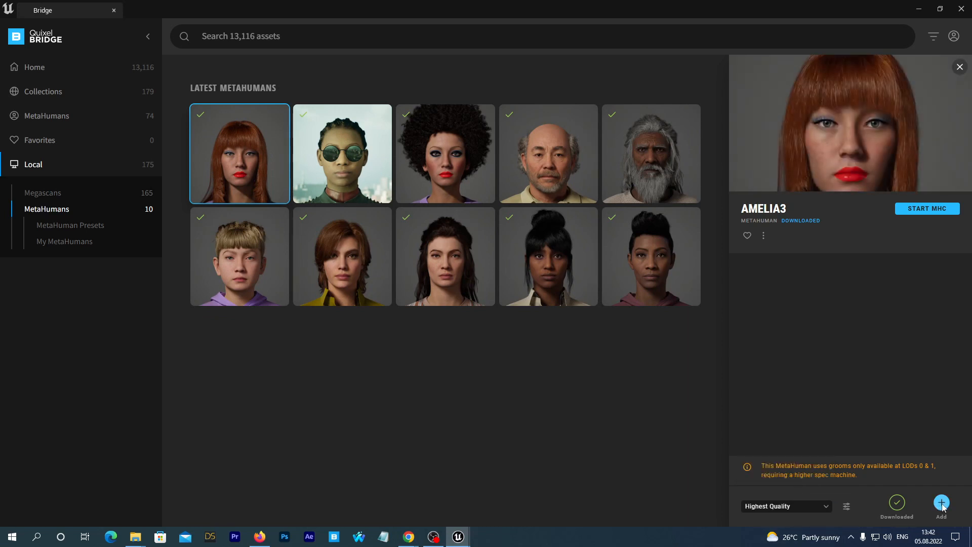
click(942, 502)
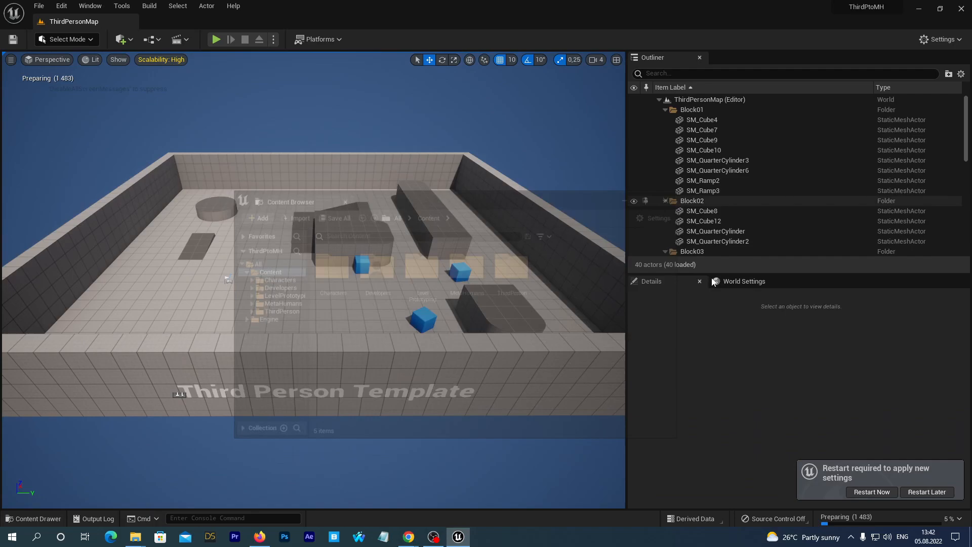
- Restart the editor to apply the new settings and return to ThirdPersonMap
click(135, 536)
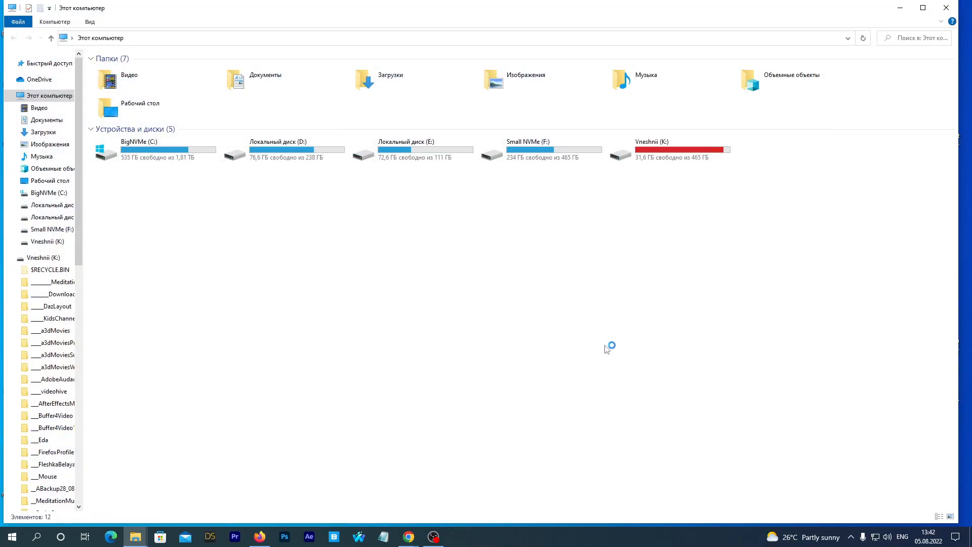
click(457, 536)
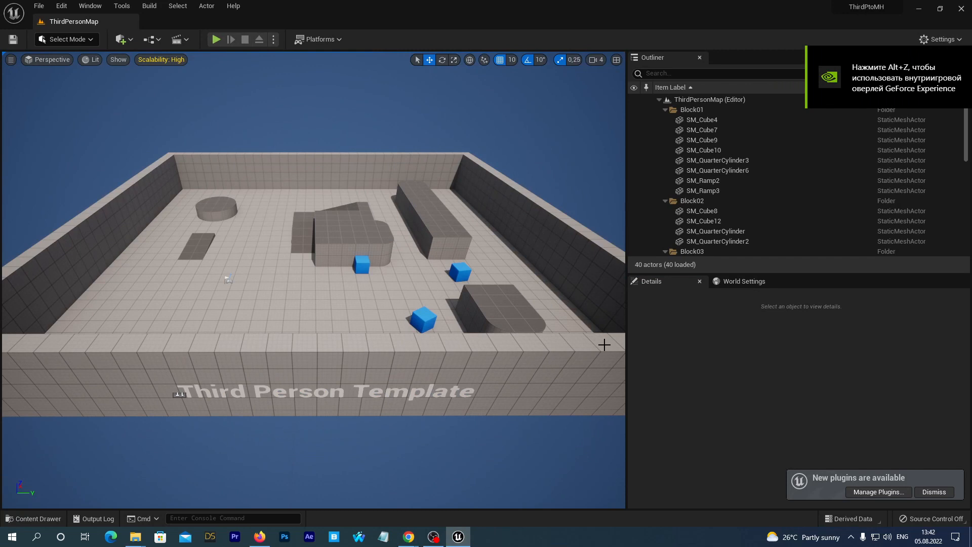
- Browse to Content > MetaHumans > Amelia3 and duplicate BP_Amelia3
click(33, 518)
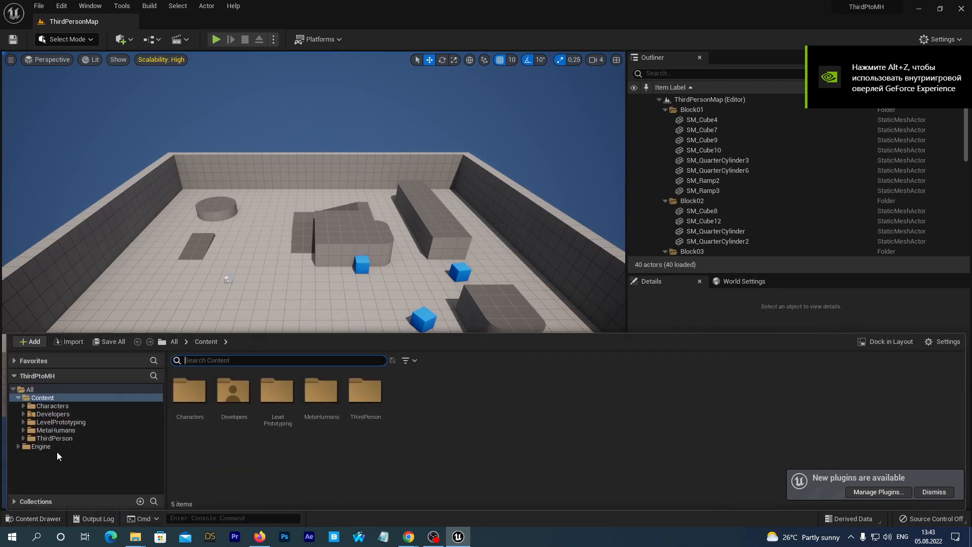
click(52, 438)
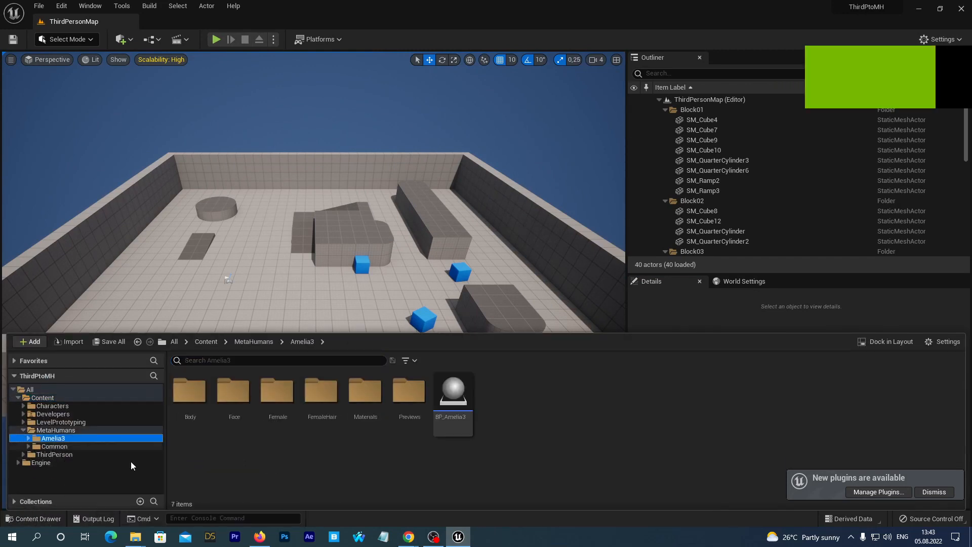
mouse_move(448, 396)
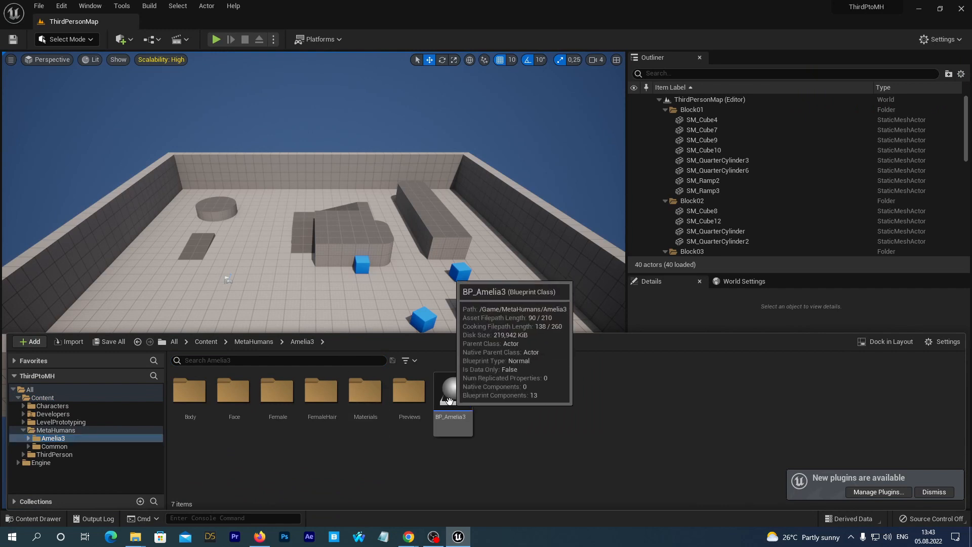
mouse_move(603, 457)
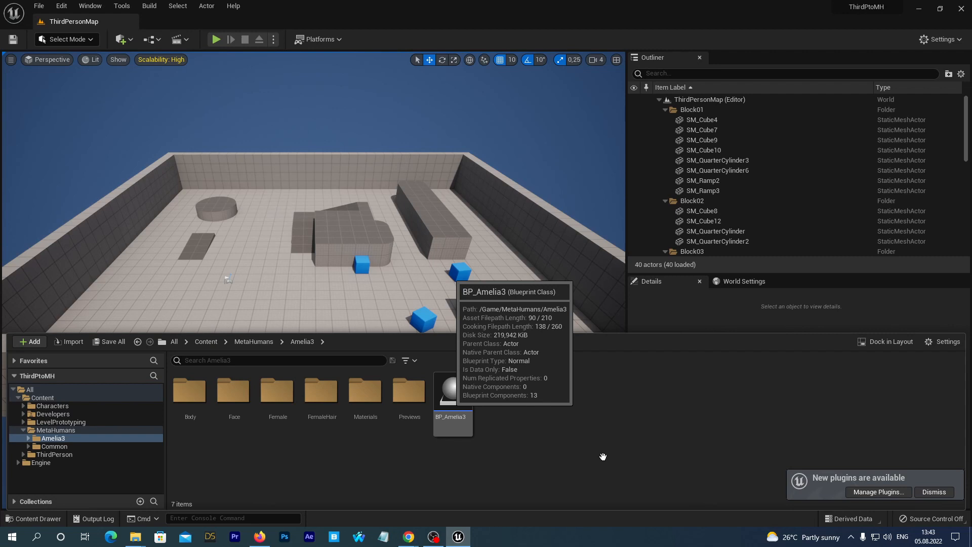
right_click(453, 406)
text(iaThirdp)
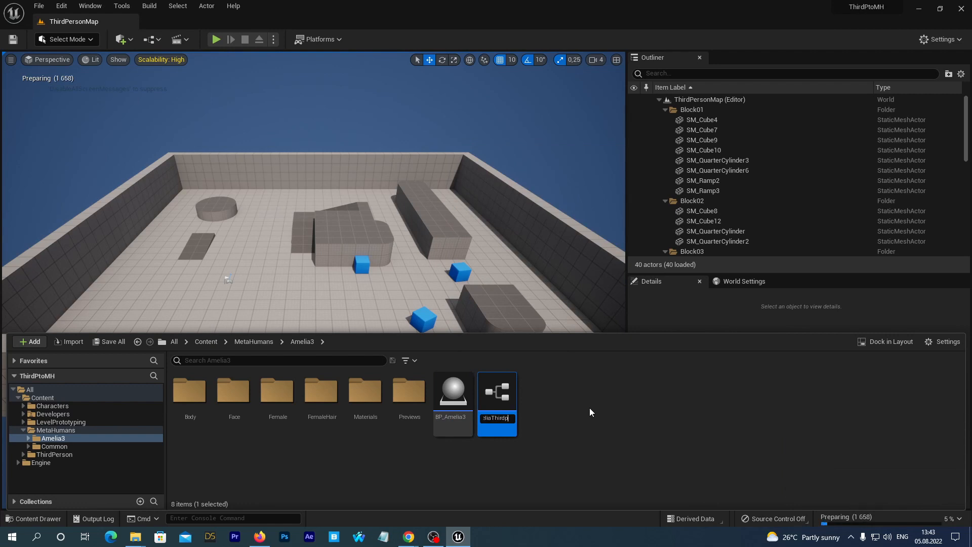
- Open BP_AmeliaThirdperson and view the Amelia3 character in its Viewport preview
double_click(497, 392)
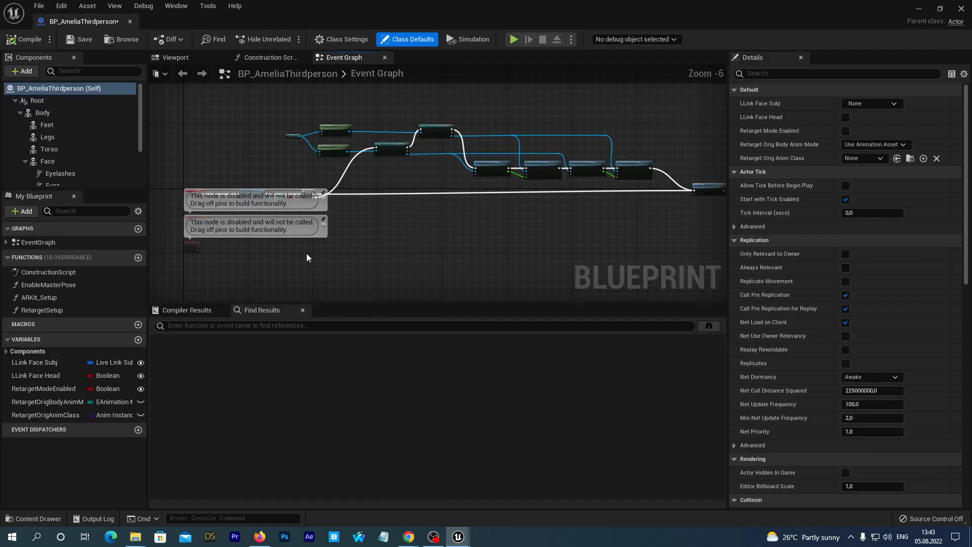
click(175, 57)
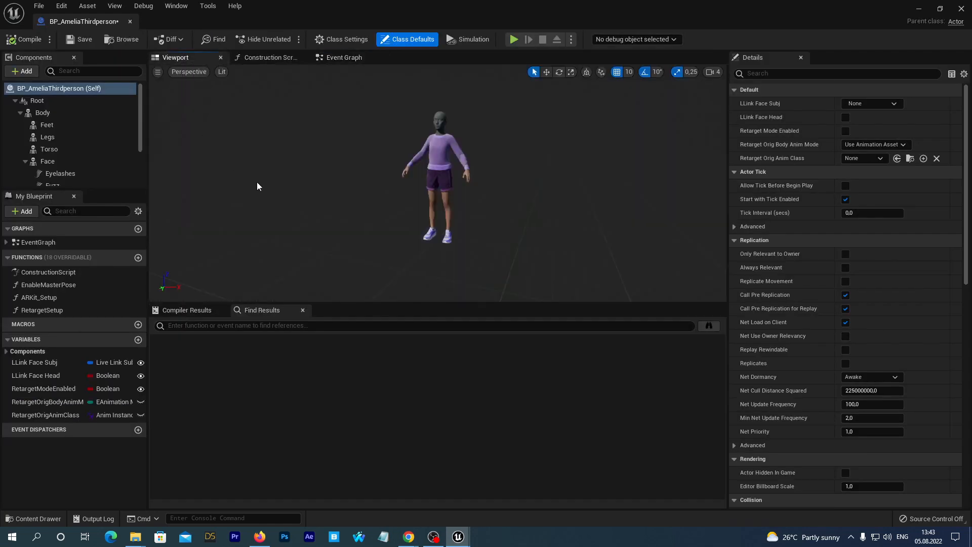
mouse_move(316, 213)
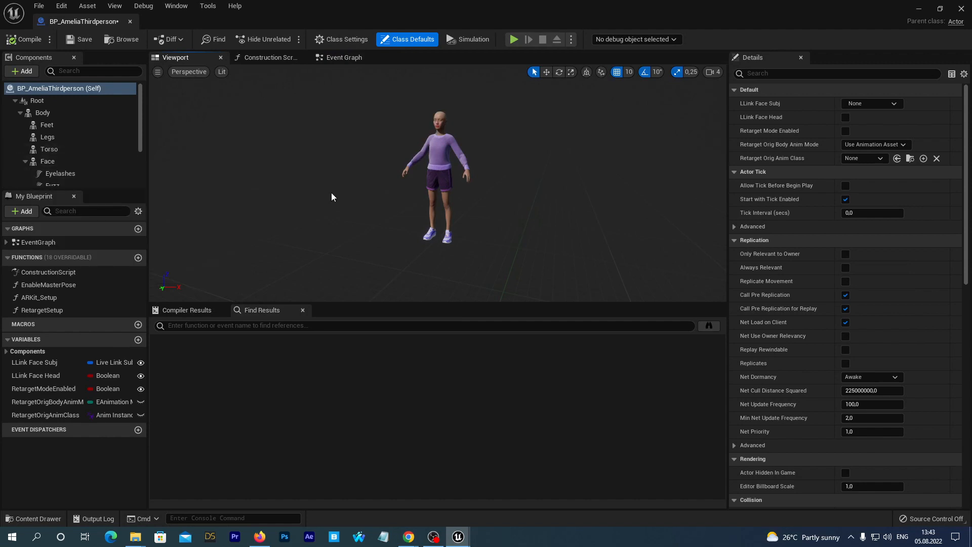
mouse_move(467, 112)
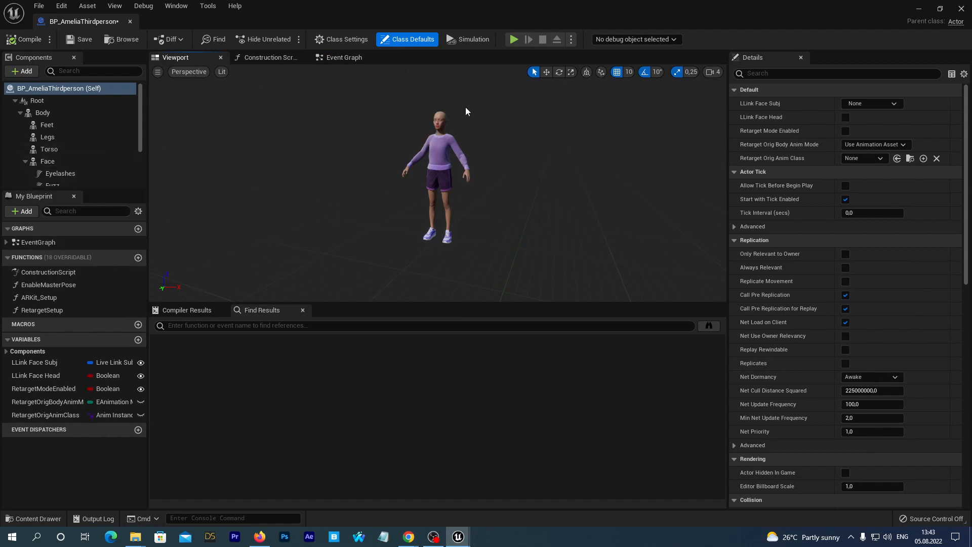
mouse_move(48, 161)
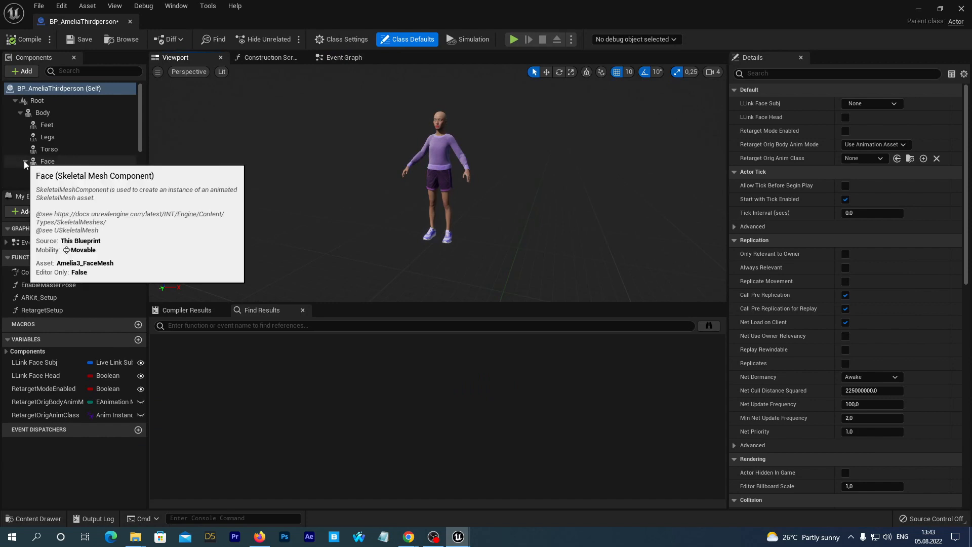
- Give the LODSync component a Forced LOD of 0 so hair and face render
click(44, 173)
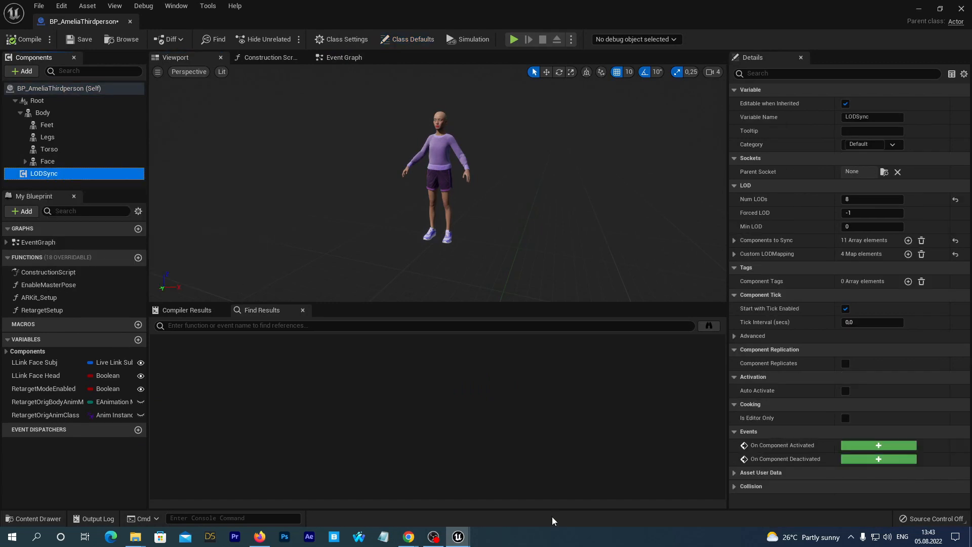
mouse_move(541, 487)
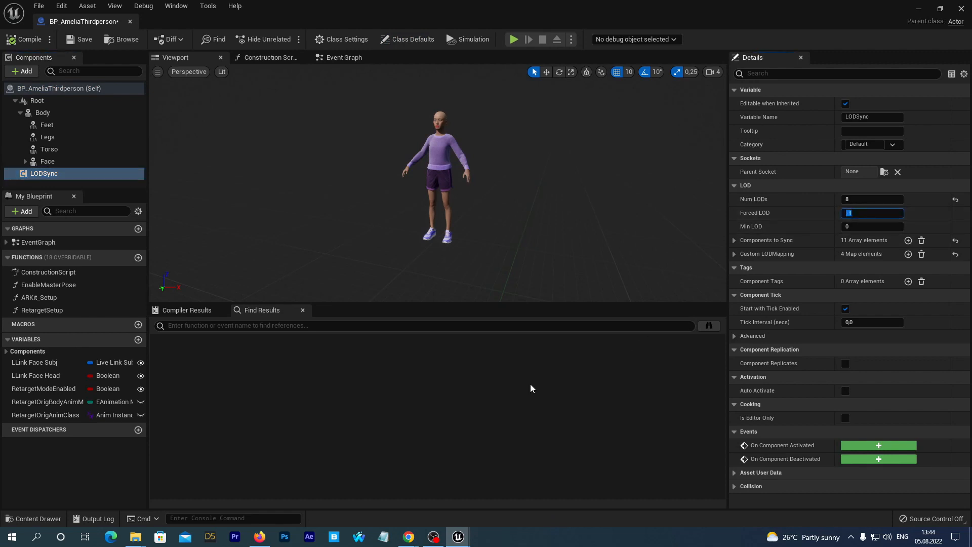
text(0)
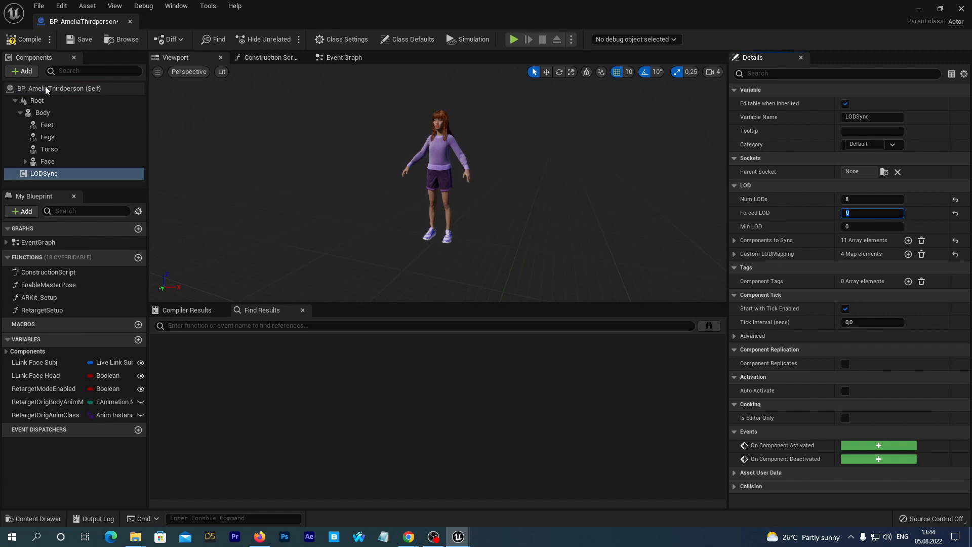
mouse_move(417, 60)
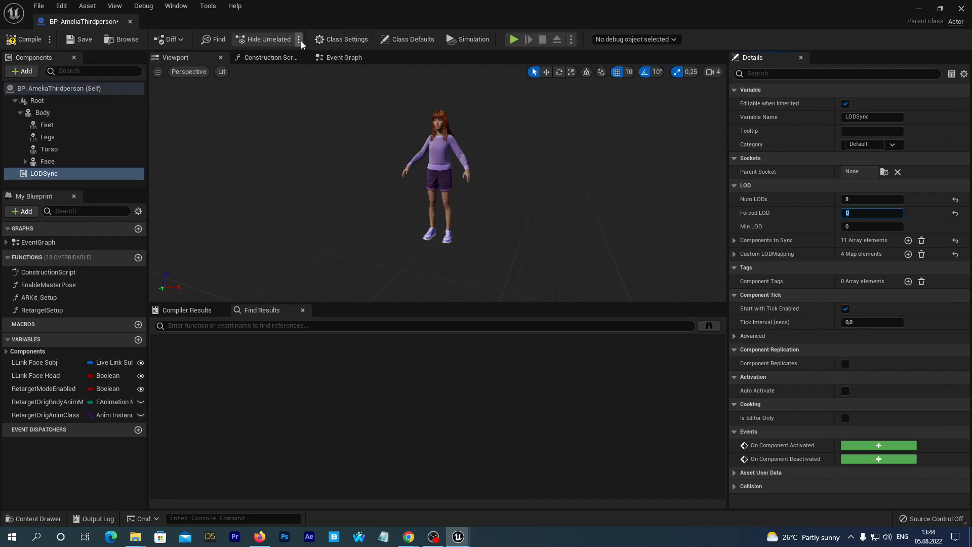
mouse_move(341, 39)
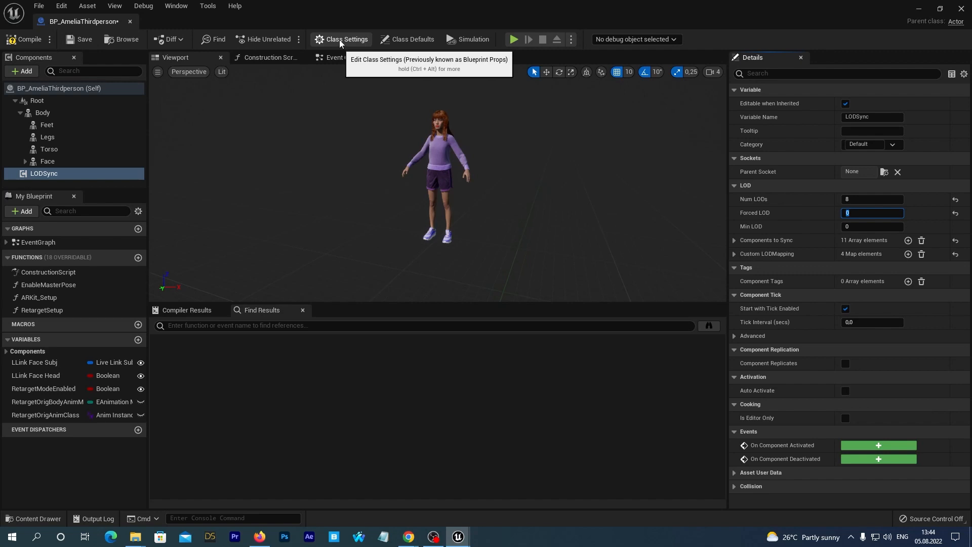
- Reparent BP_AmeliaThirdperson to BP Third Person Character in Class Settings
click(346, 40)
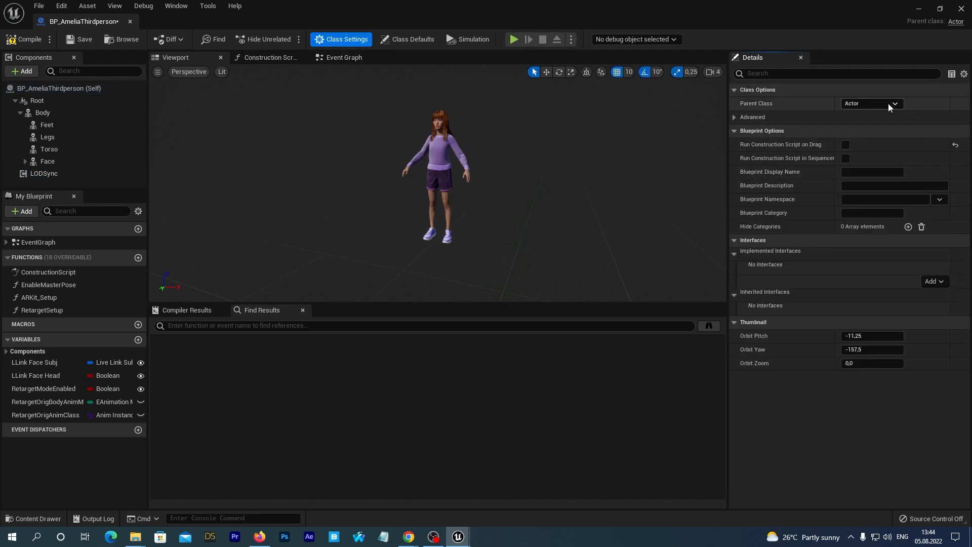
mouse_move(340, 45)
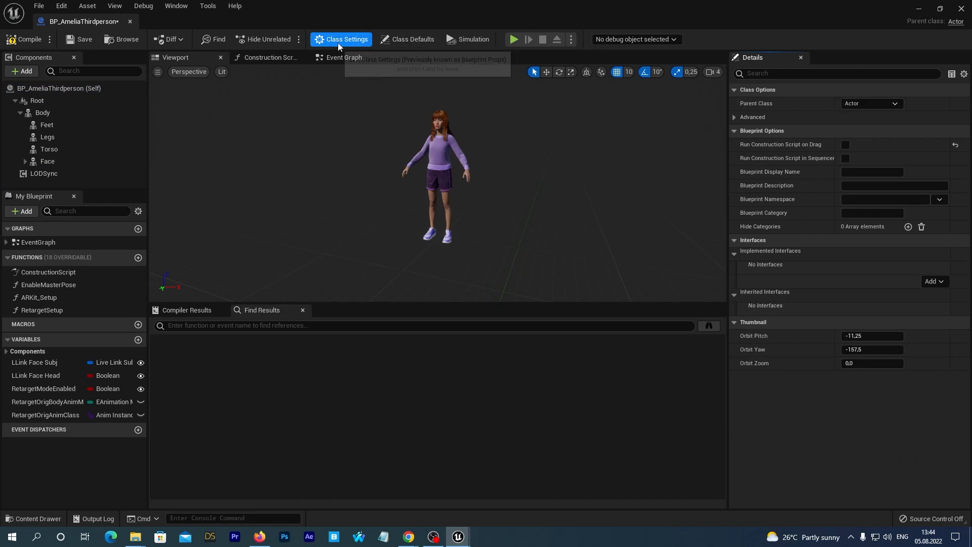
click(872, 103)
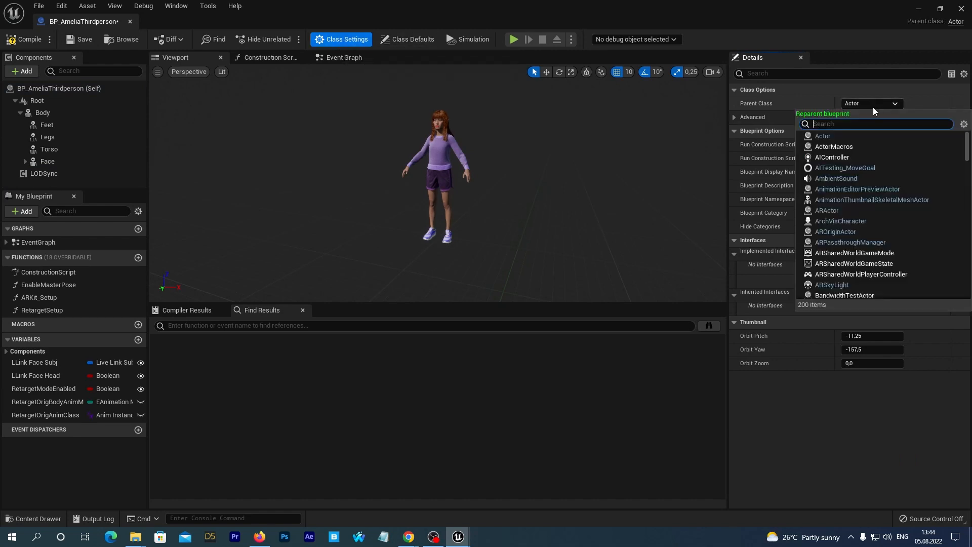
text(thir)
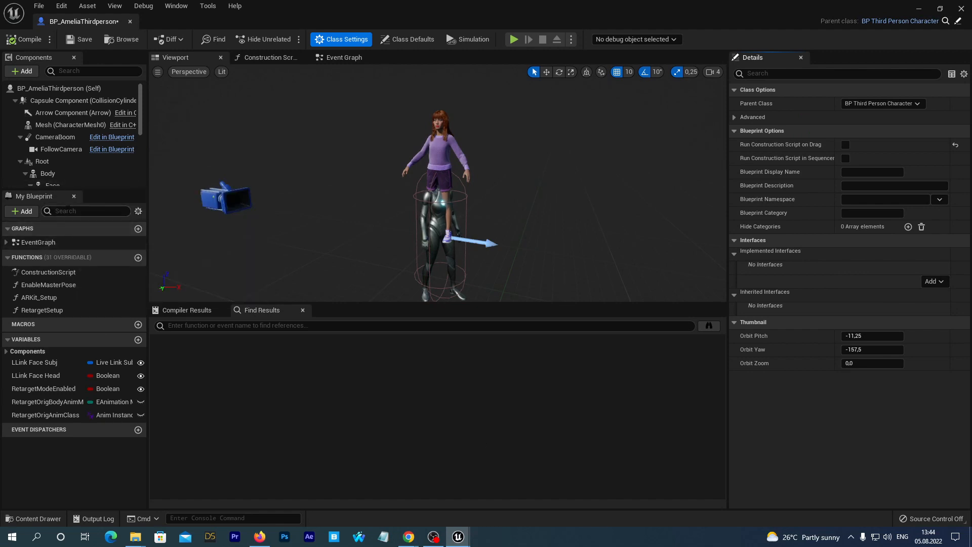
- Parent Body under Mesh with zeroed transform, and default RetargetModeEnabled to true
click(47, 173)
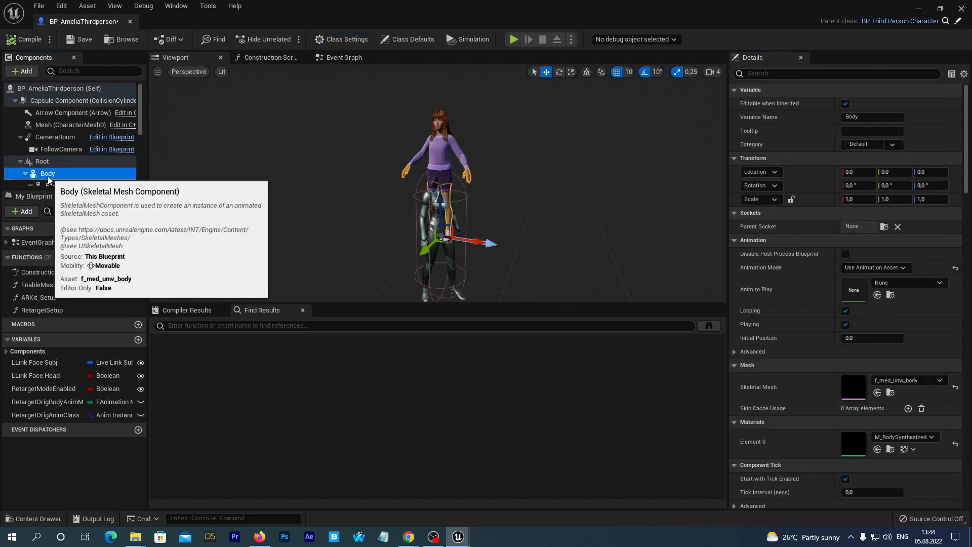
drag(47, 173, 56, 136)
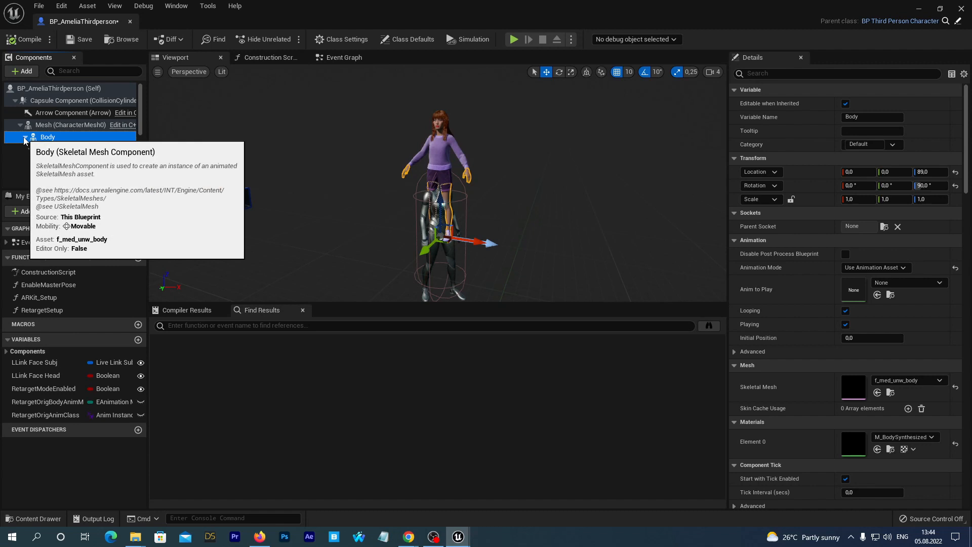
click(37, 150)
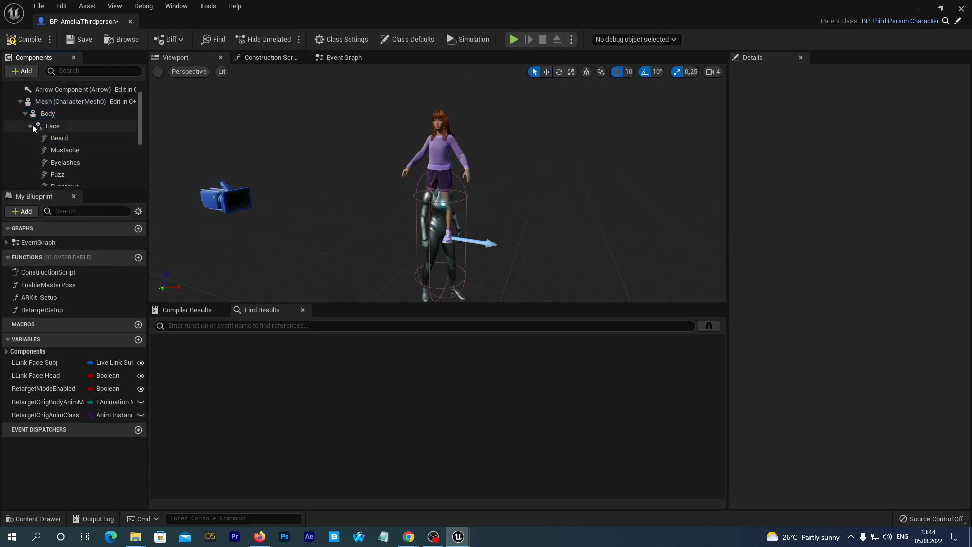
click(29, 126)
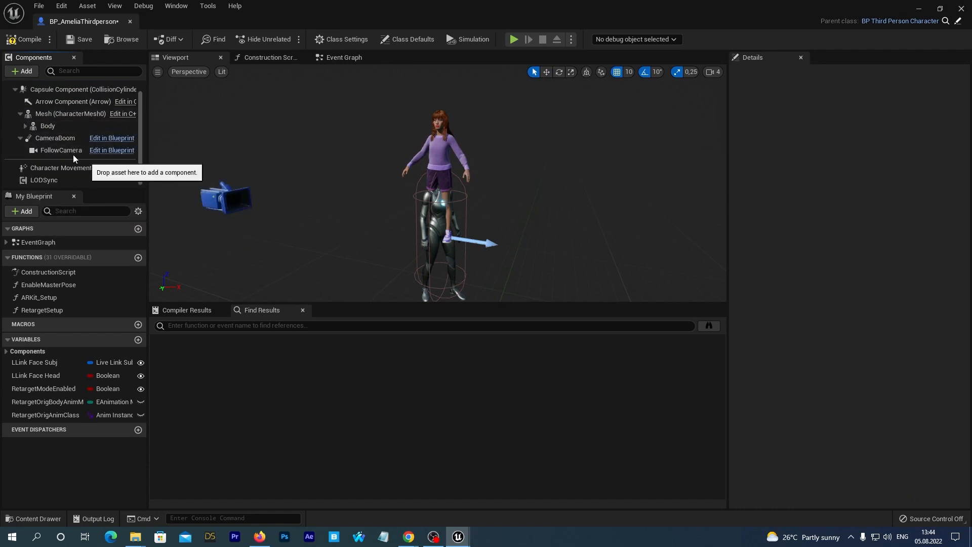
click(47, 126)
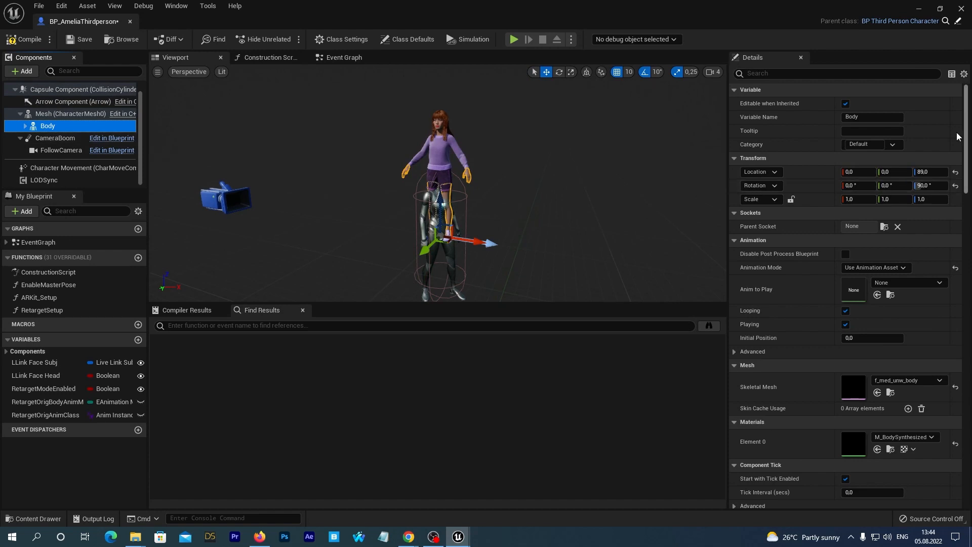
mouse_move(956, 172)
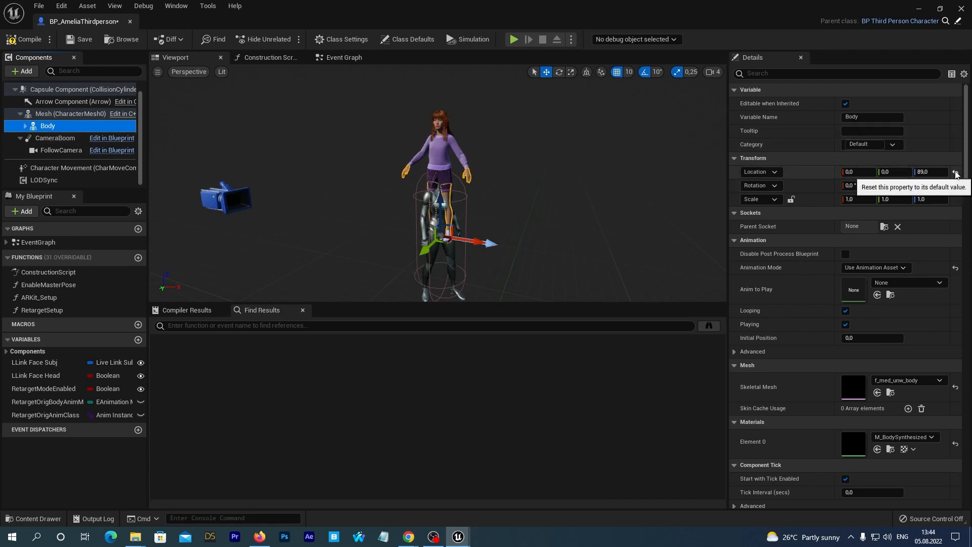
click(956, 173)
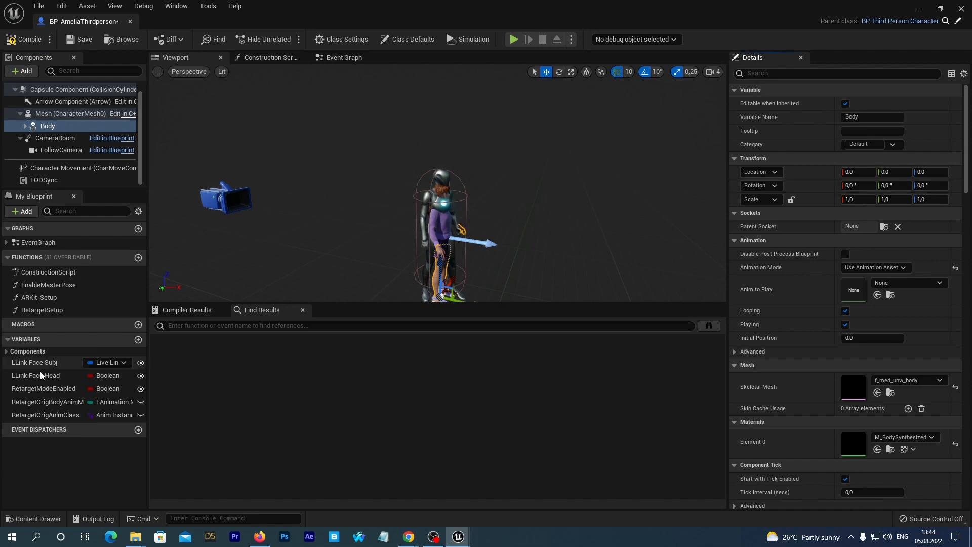
click(43, 388)
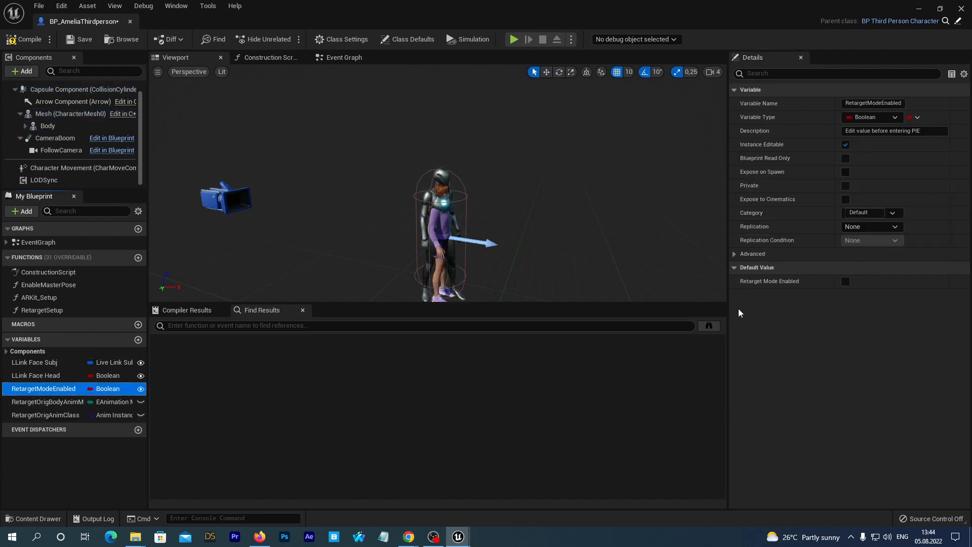
click(845, 281)
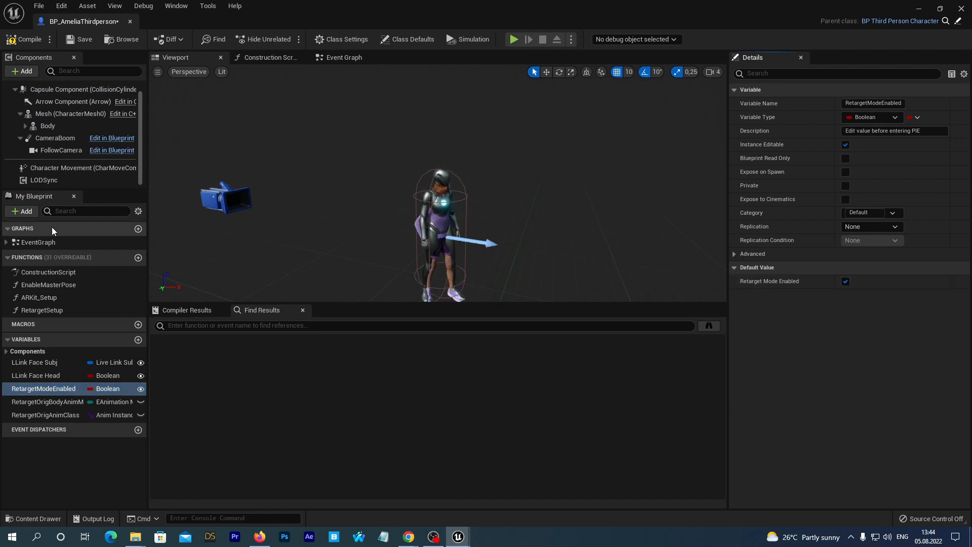
- Set Mesh (CharacterMesh0) to Always Tick Pose and Refresh Bones and untick Visible
click(70, 114)
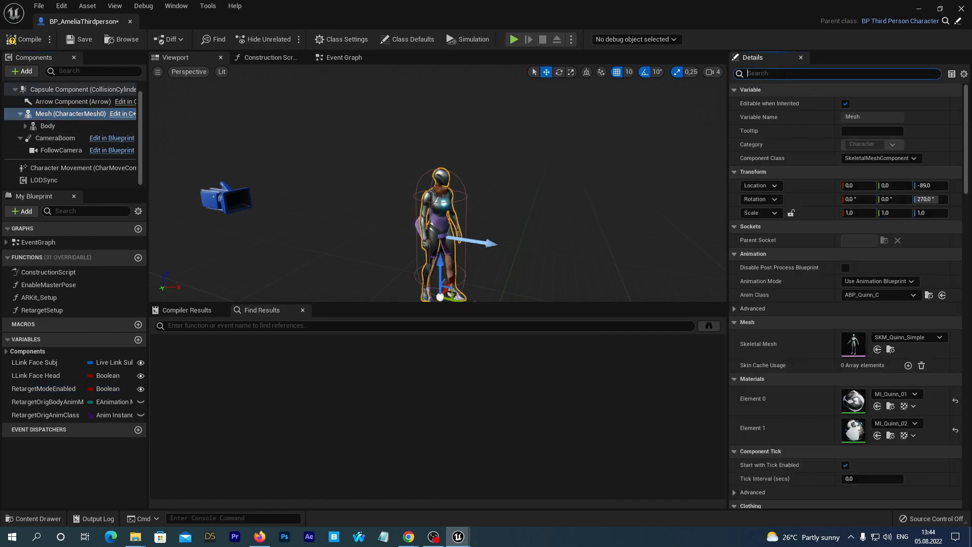
text(tick)
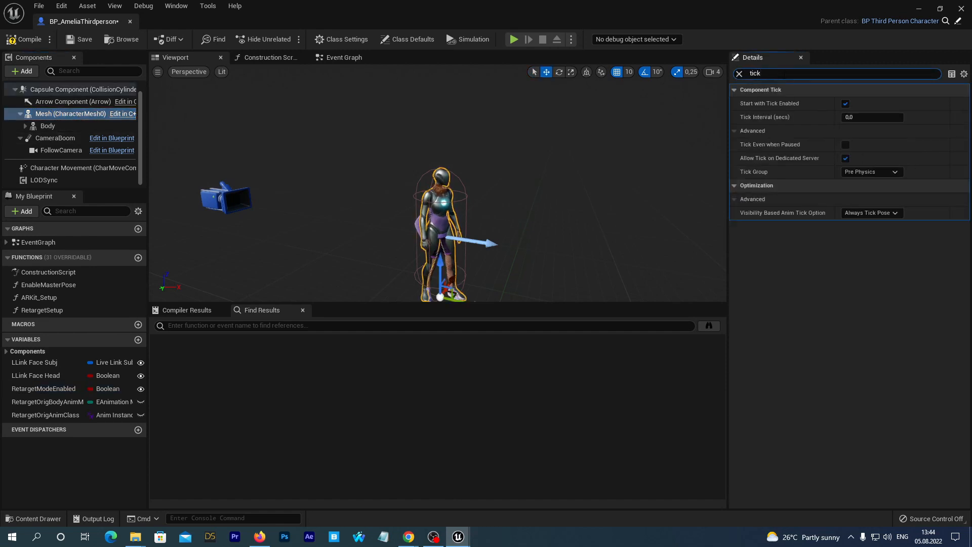
click(872, 213)
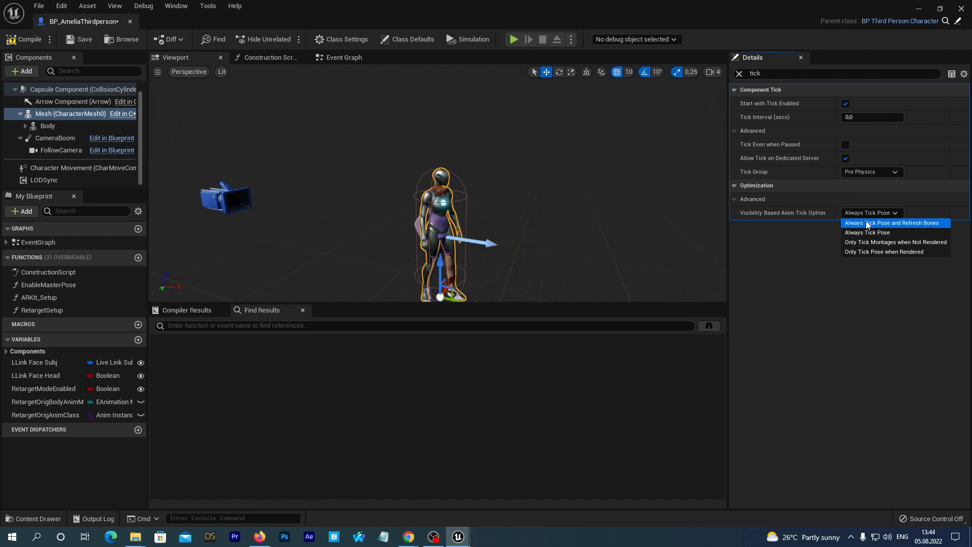
click(891, 223)
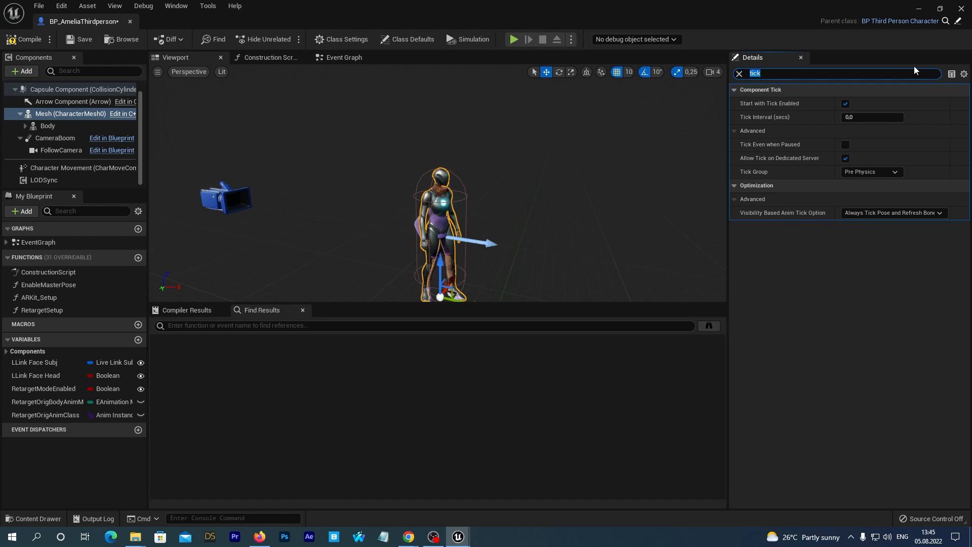
text(v)
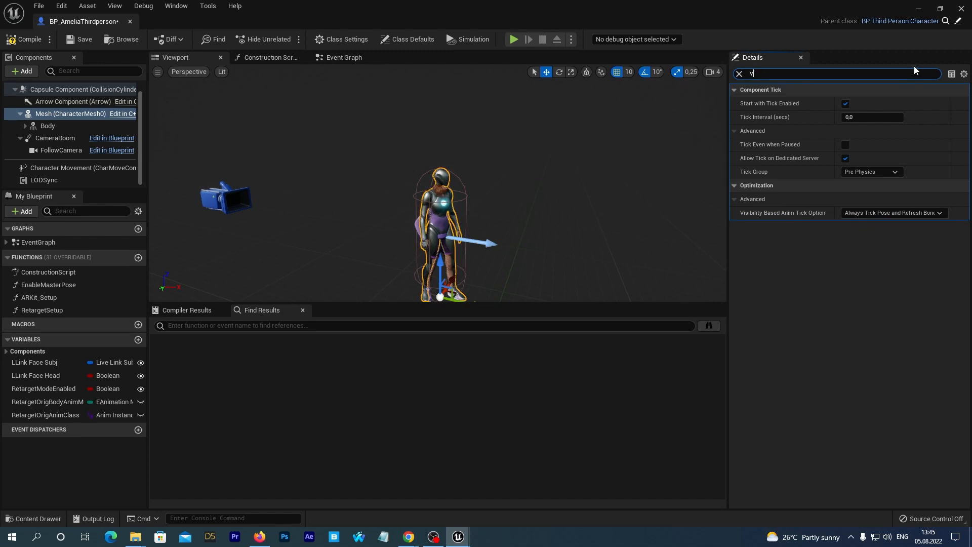
text(isib)
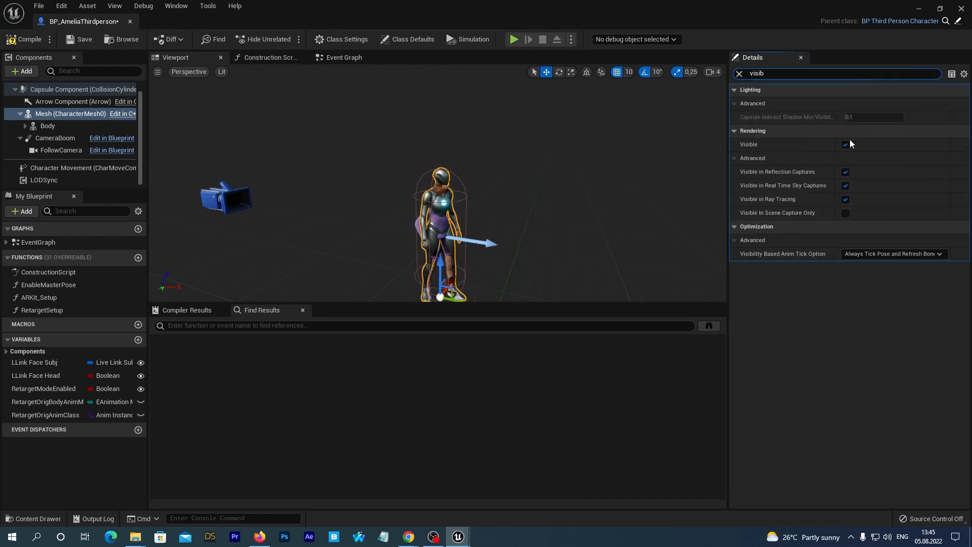
click(845, 144)
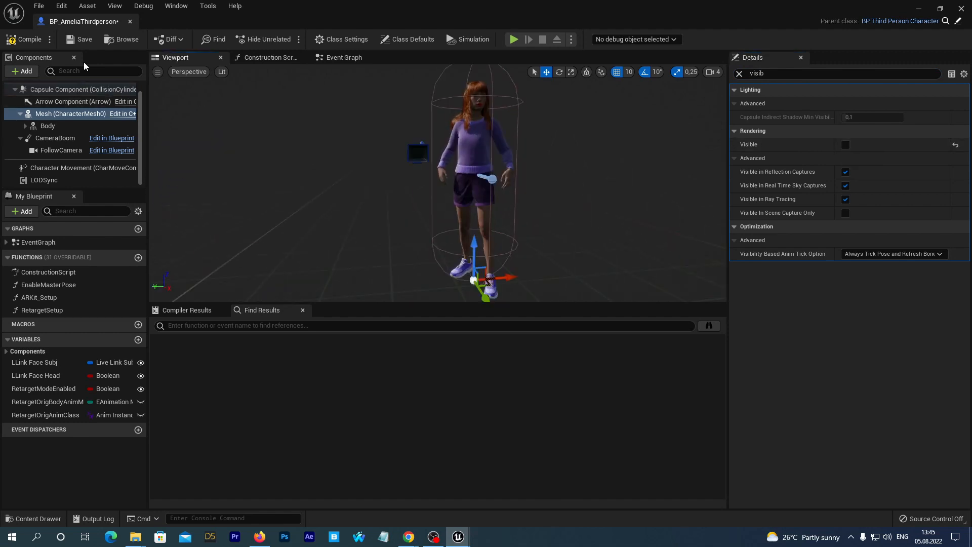
mouse_move(105, 148)
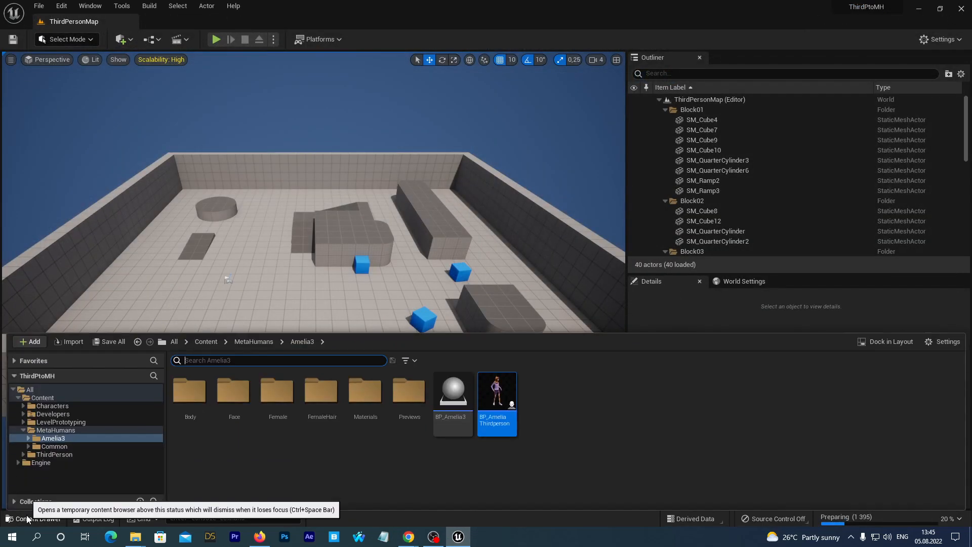
- Open BP_ThirdPersonGameMode from the ThirdPerson > Blueprints content folder
click(54, 455)
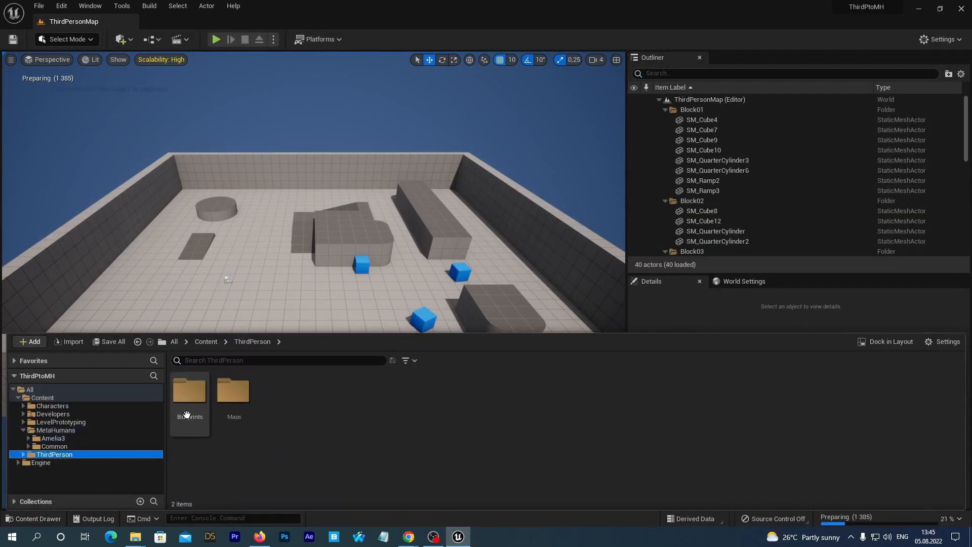
double_click(190, 393)
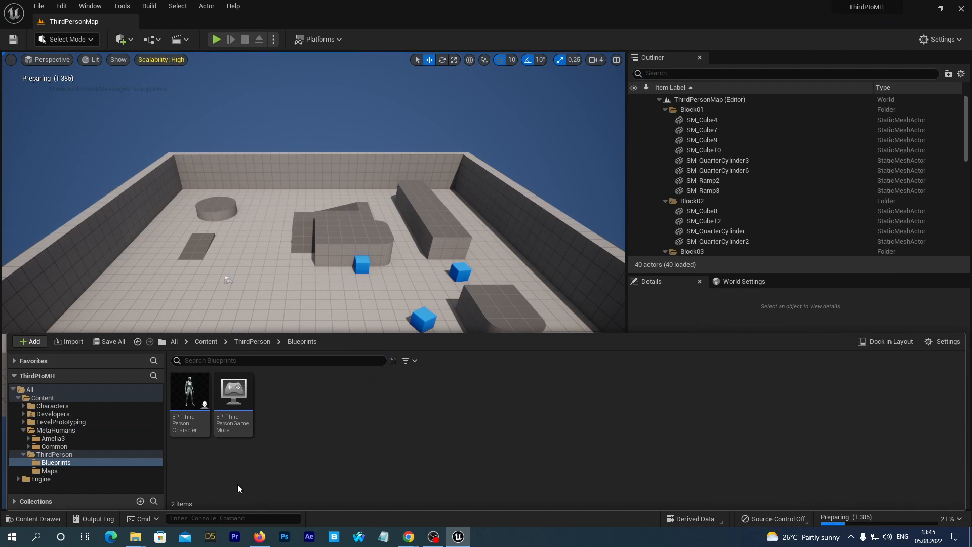
mouse_move(232, 432)
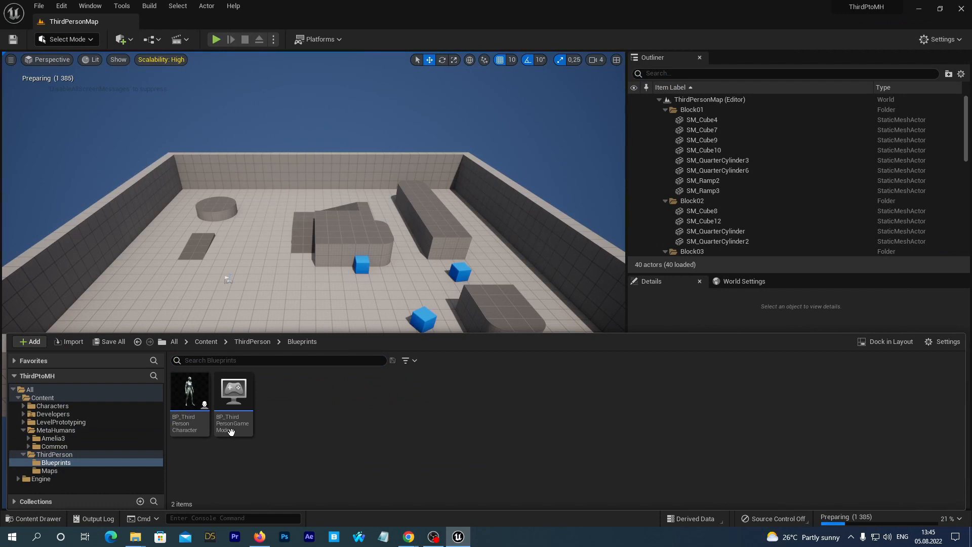
double_click(233, 392)
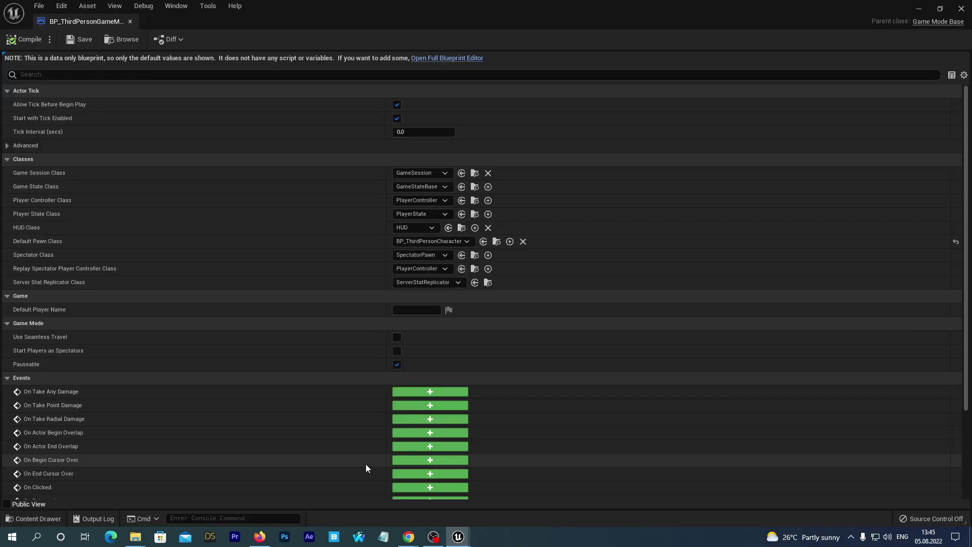
mouse_move(78, 199)
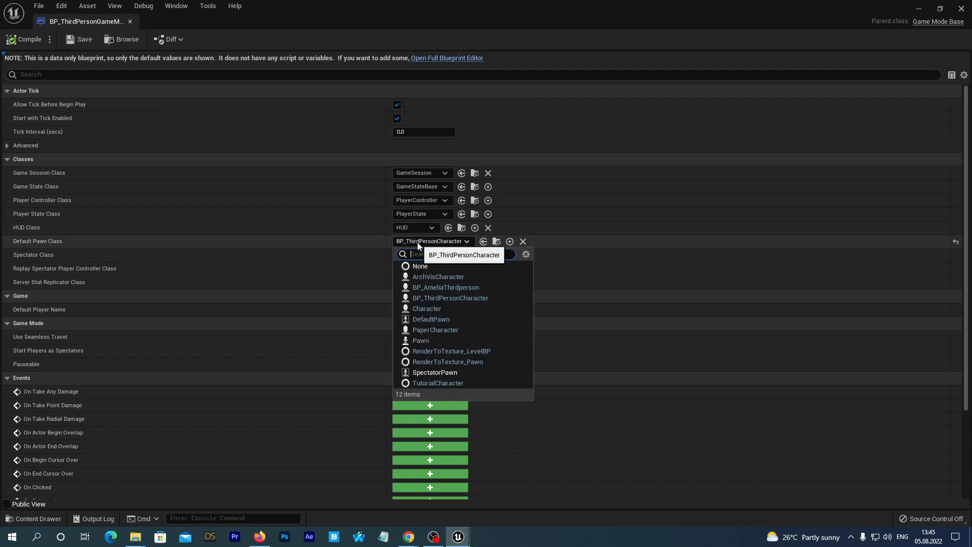
- Search 'thir' and set BP_AmeliaThirdperson as the game mode's Default Pawn Class
text(thir)
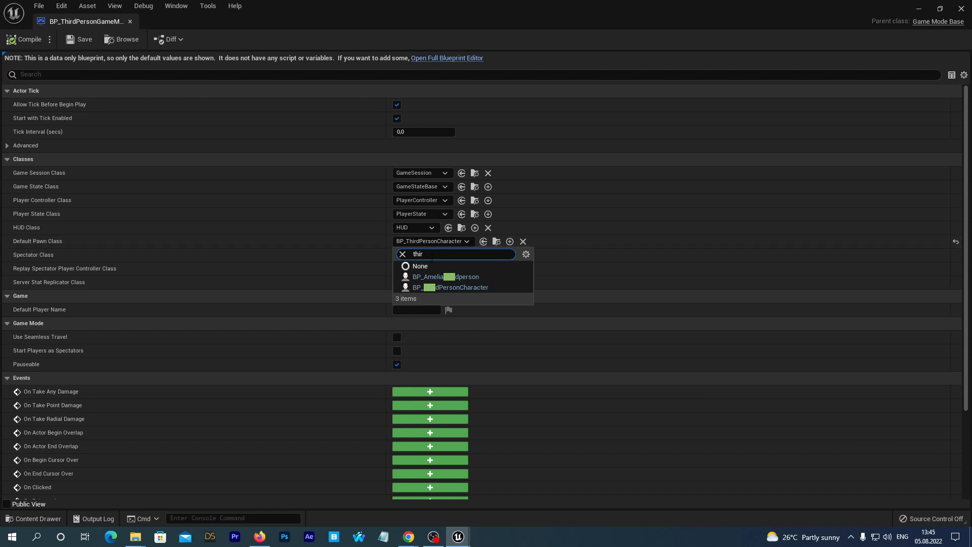
click(444, 276)
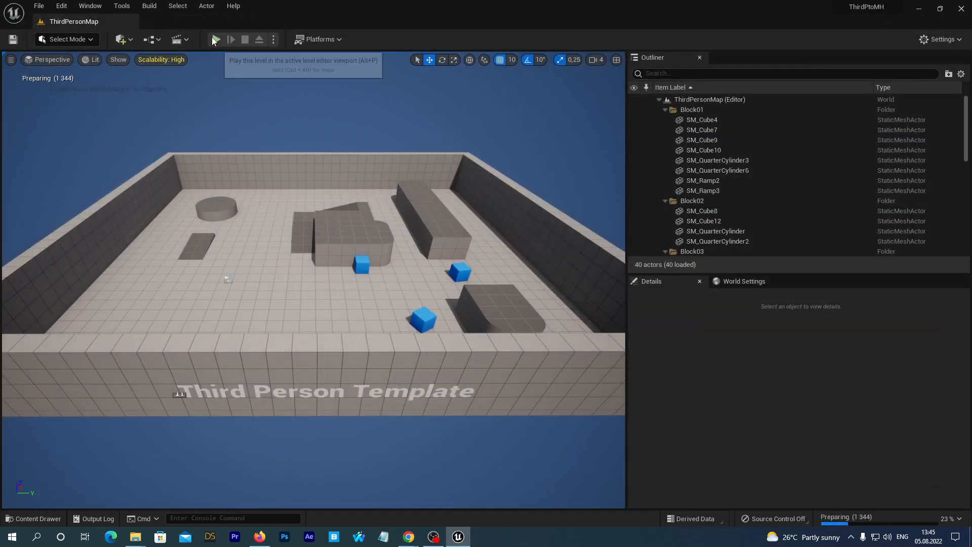
- Play-test the level, then open BP_AmeliaThirdperson from the MetaHumans > Amelia3 folder
click(216, 40)
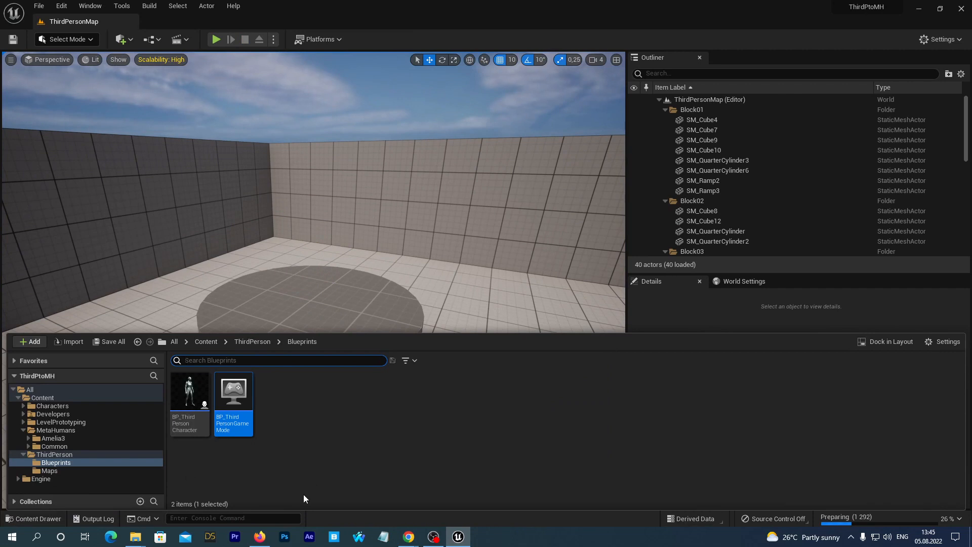
click(53, 438)
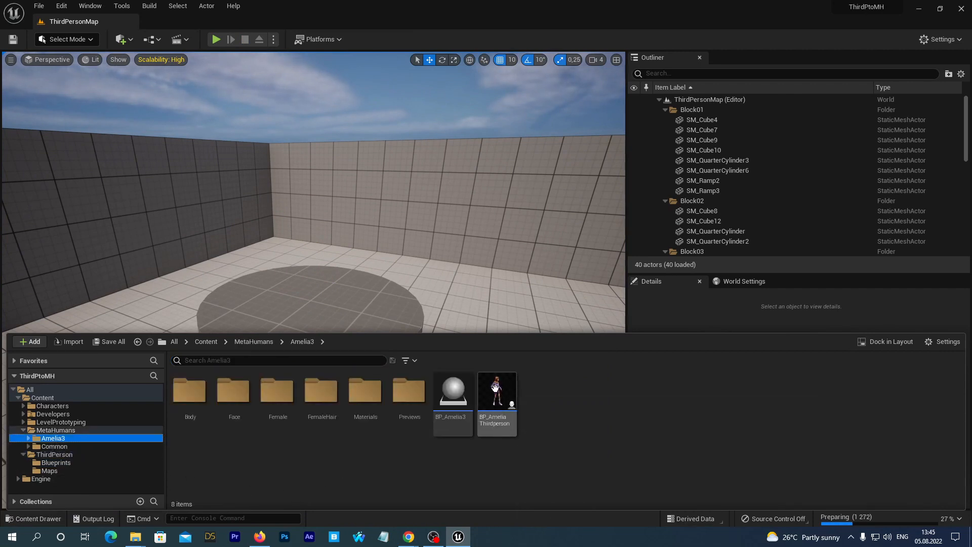
double_click(497, 391)
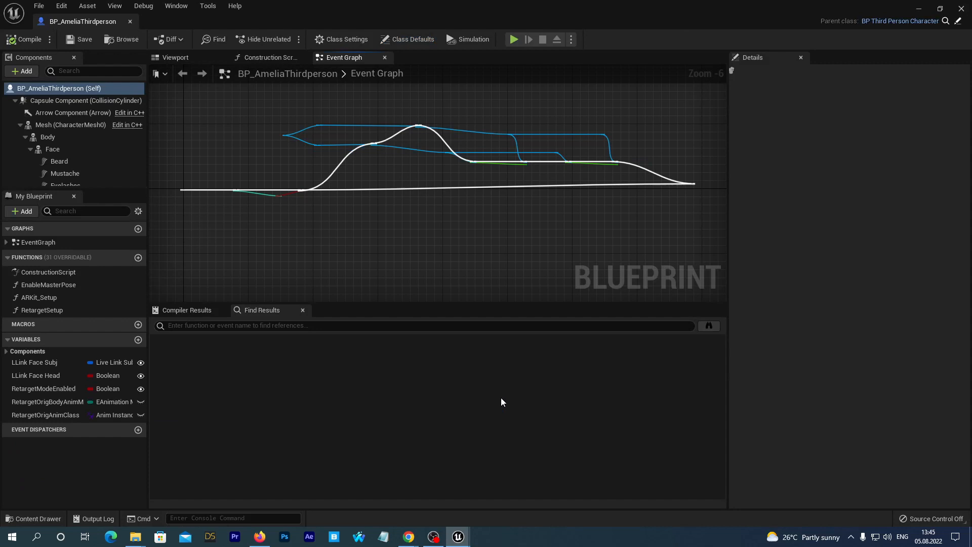
- In the Retarget Setup function, show Set Anim Instance Class's New Class options
click(411, 40)
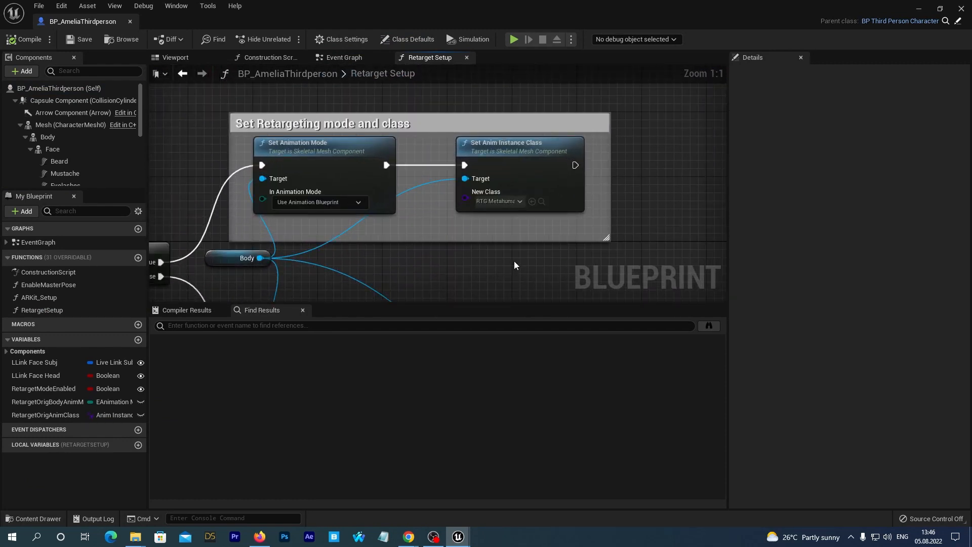
click(512, 147)
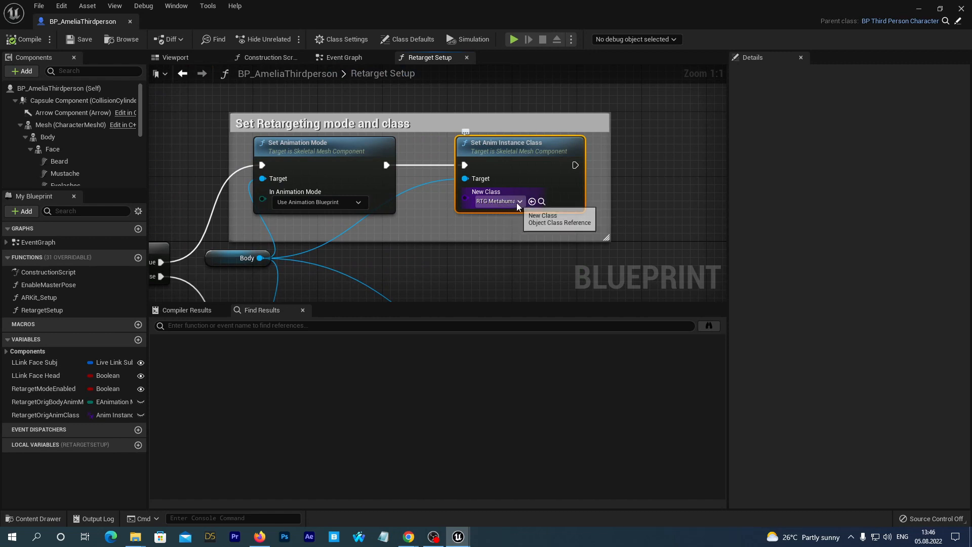
click(520, 202)
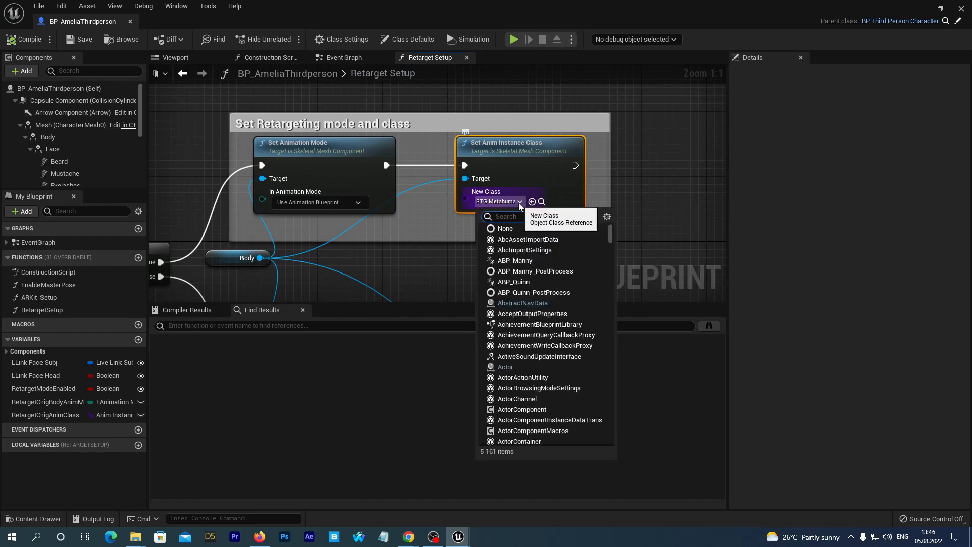
mouse_move(720, 316)
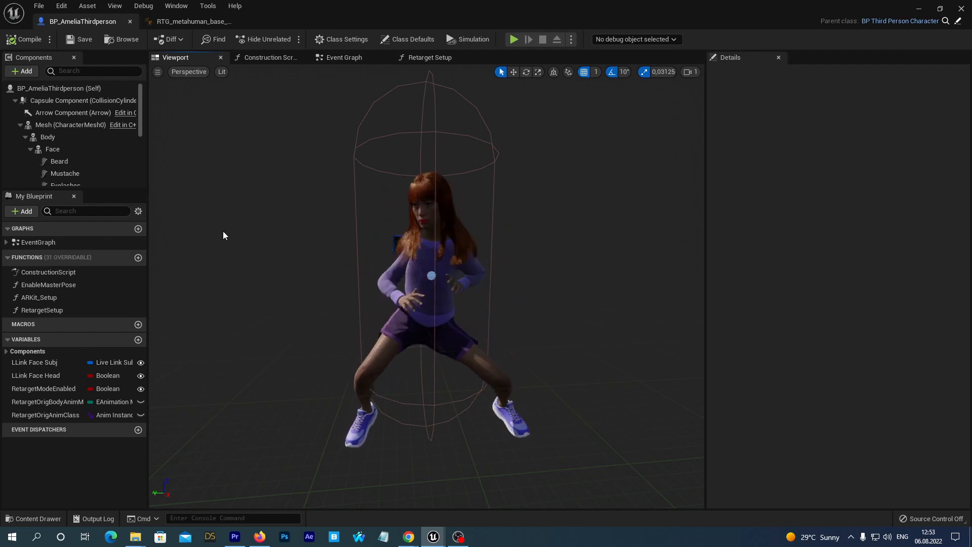
- Locate the New Class asset and open RTG_metahuman_base_skel_AnimBP
click(430, 58)
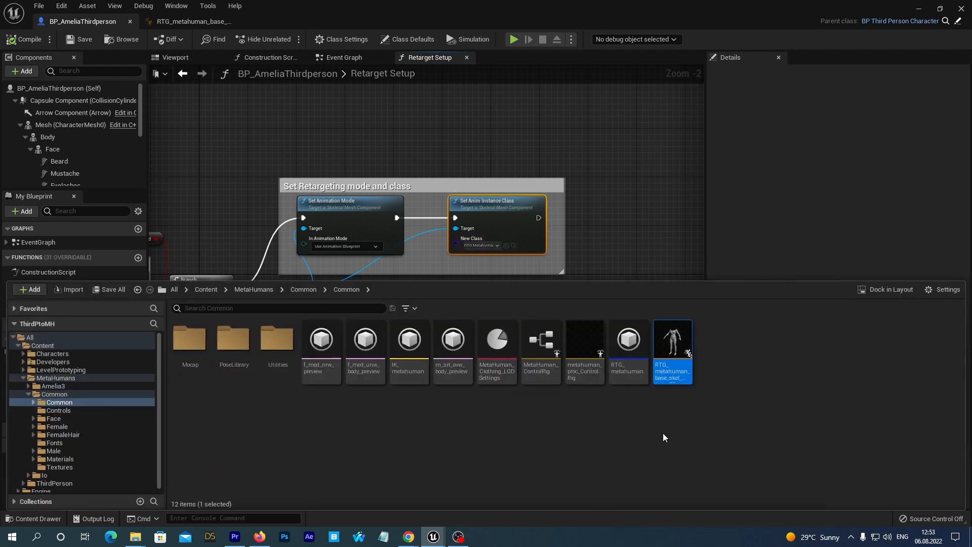
mouse_move(674, 340)
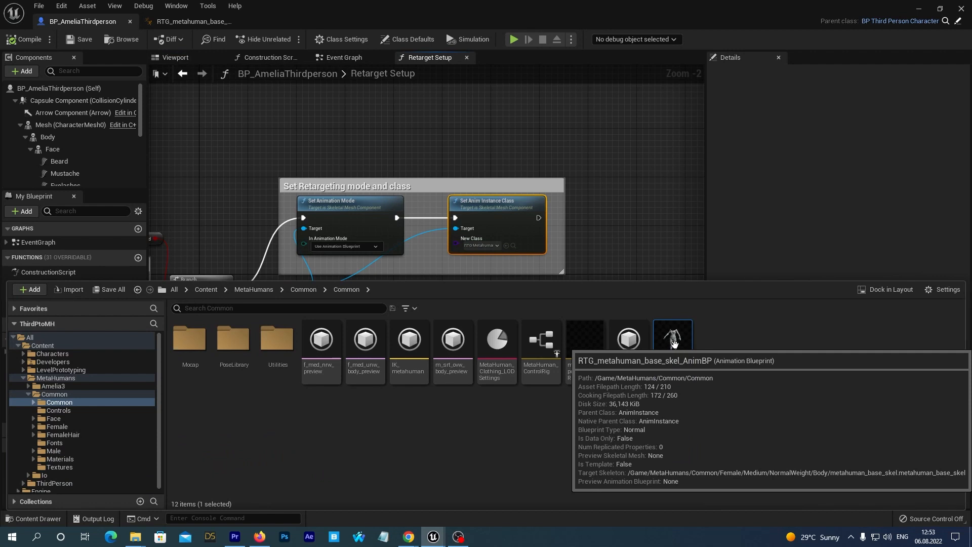
double_click(672, 337)
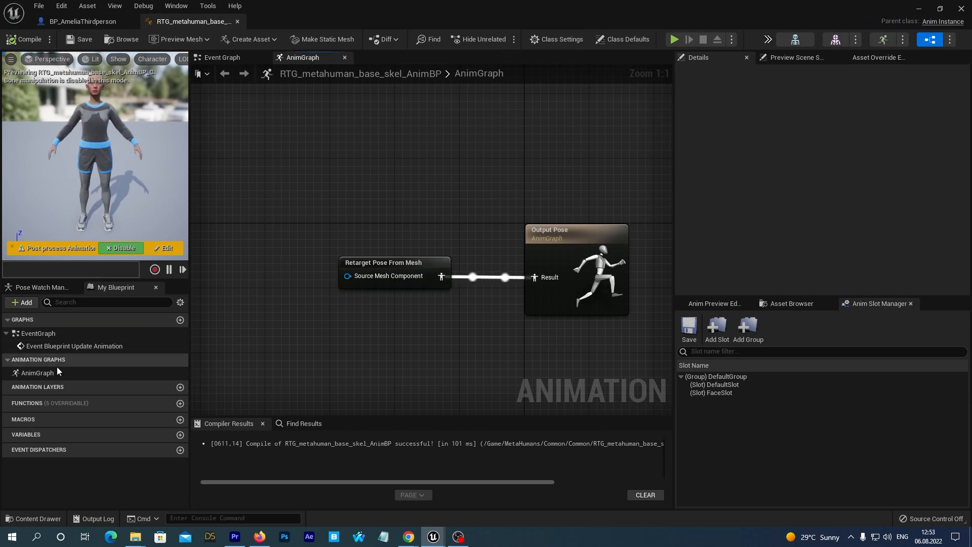
mouse_move(35, 376)
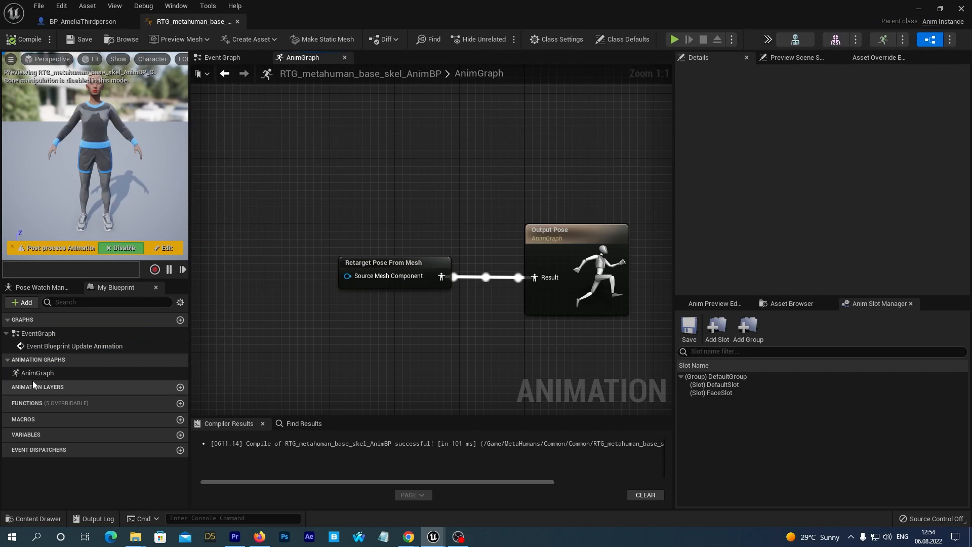
- Set the Retarget Pose From Mesh node's IKRetargeter Asset to RTG_Mannequin
click(384, 262)
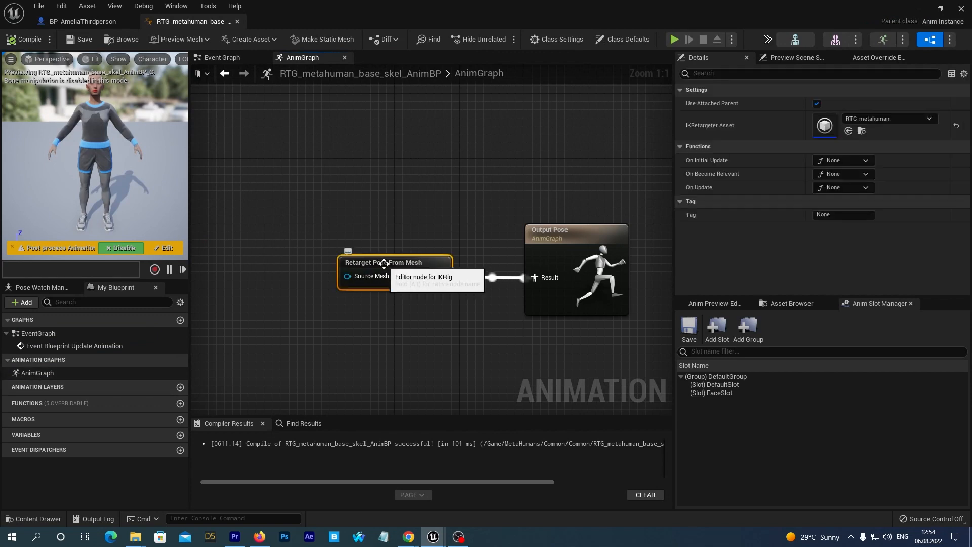
mouse_move(843, 268)
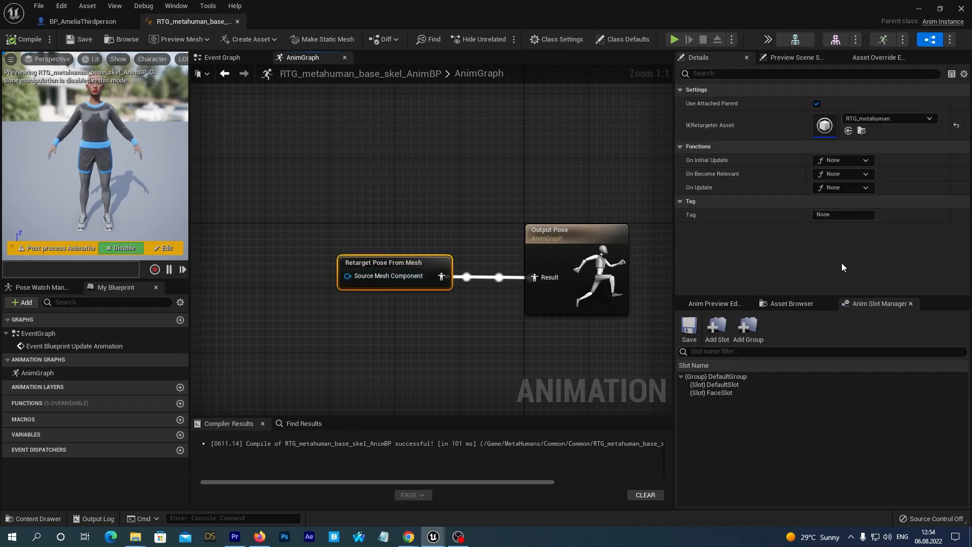
click(928, 118)
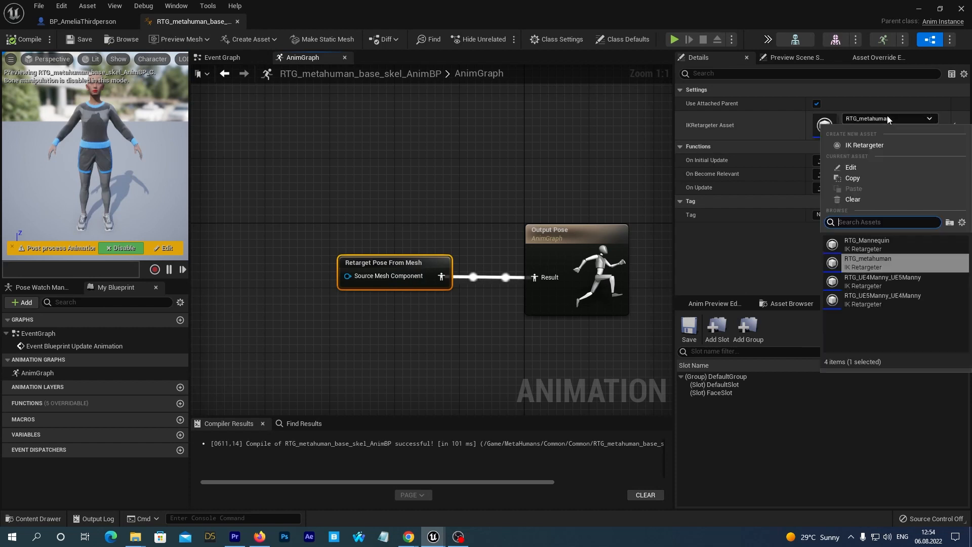
click(866, 241)
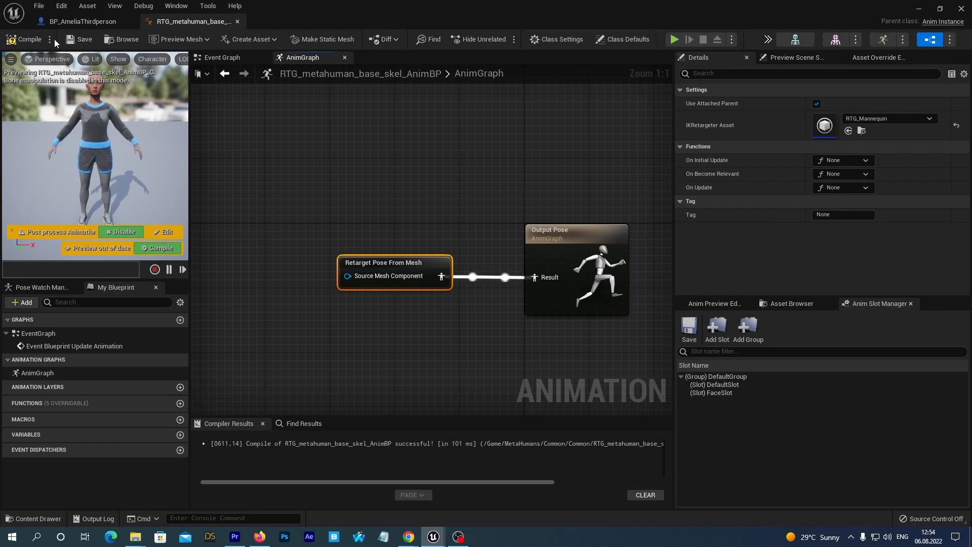
mouse_move(28, 40)
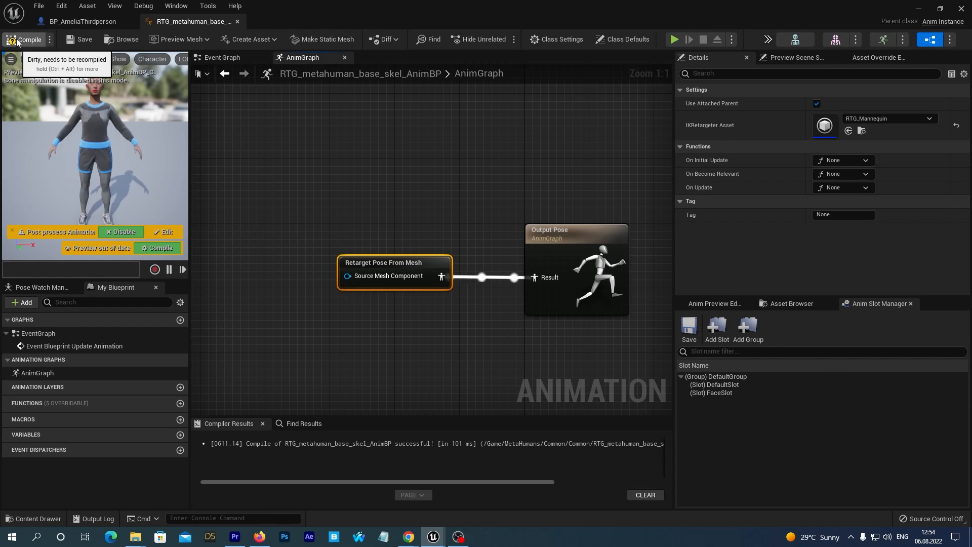
- Compile the retarget anim blueprint and check Amelia dancing in the BP_AmeliaThirdperson preview
click(29, 40)
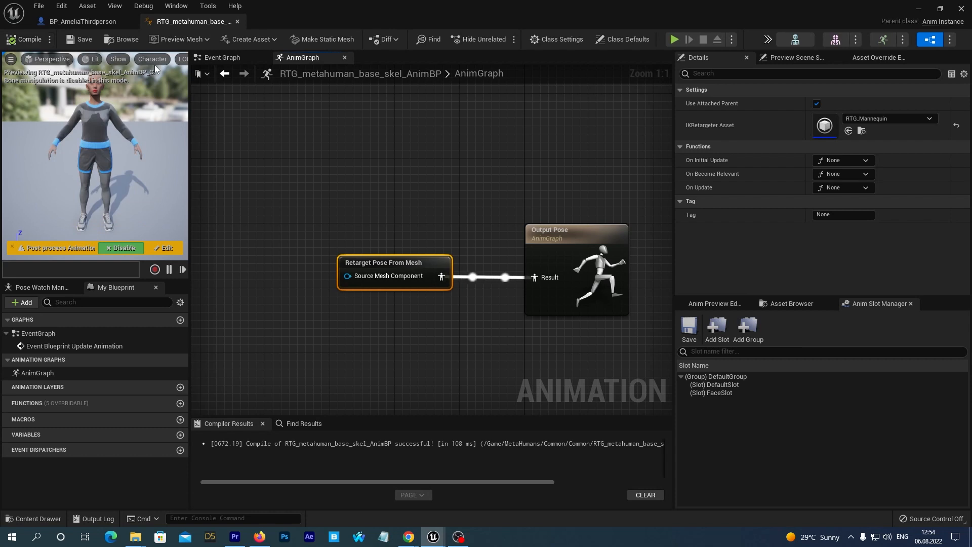
click(81, 21)
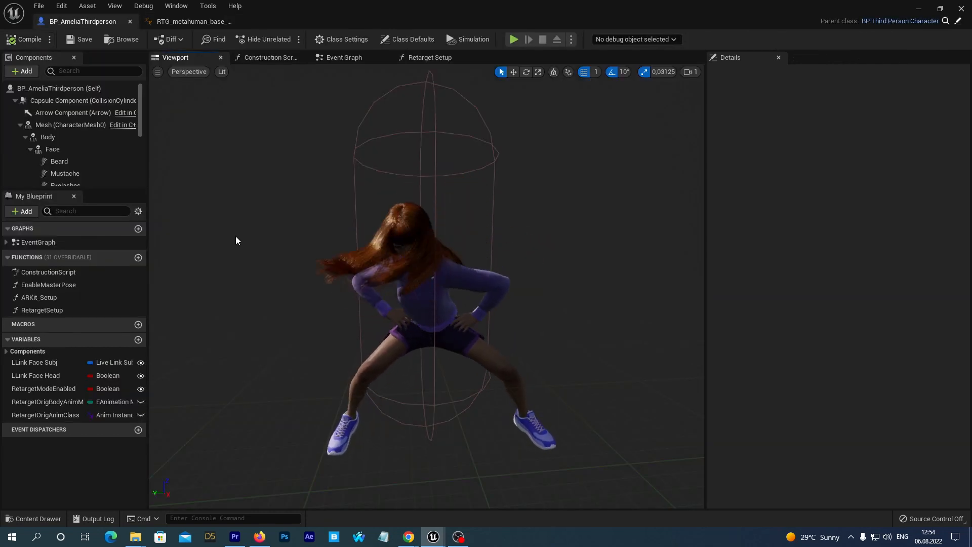